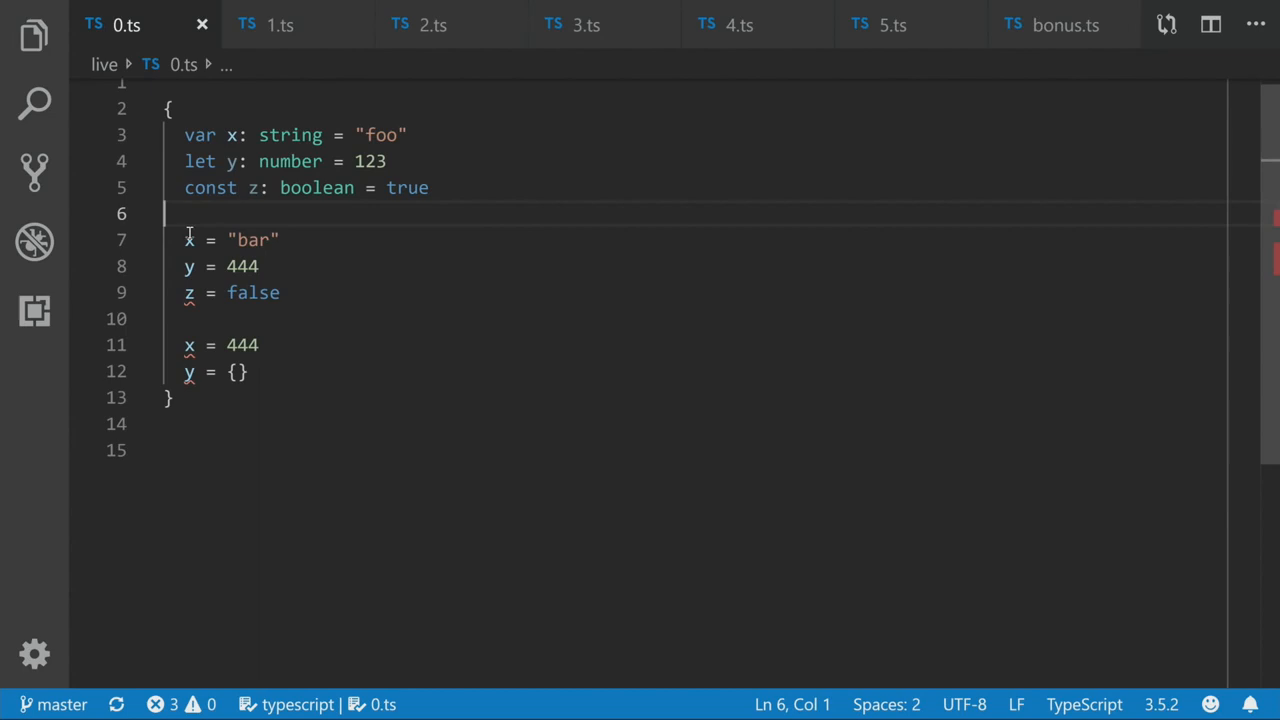
mouse_move(189, 292)
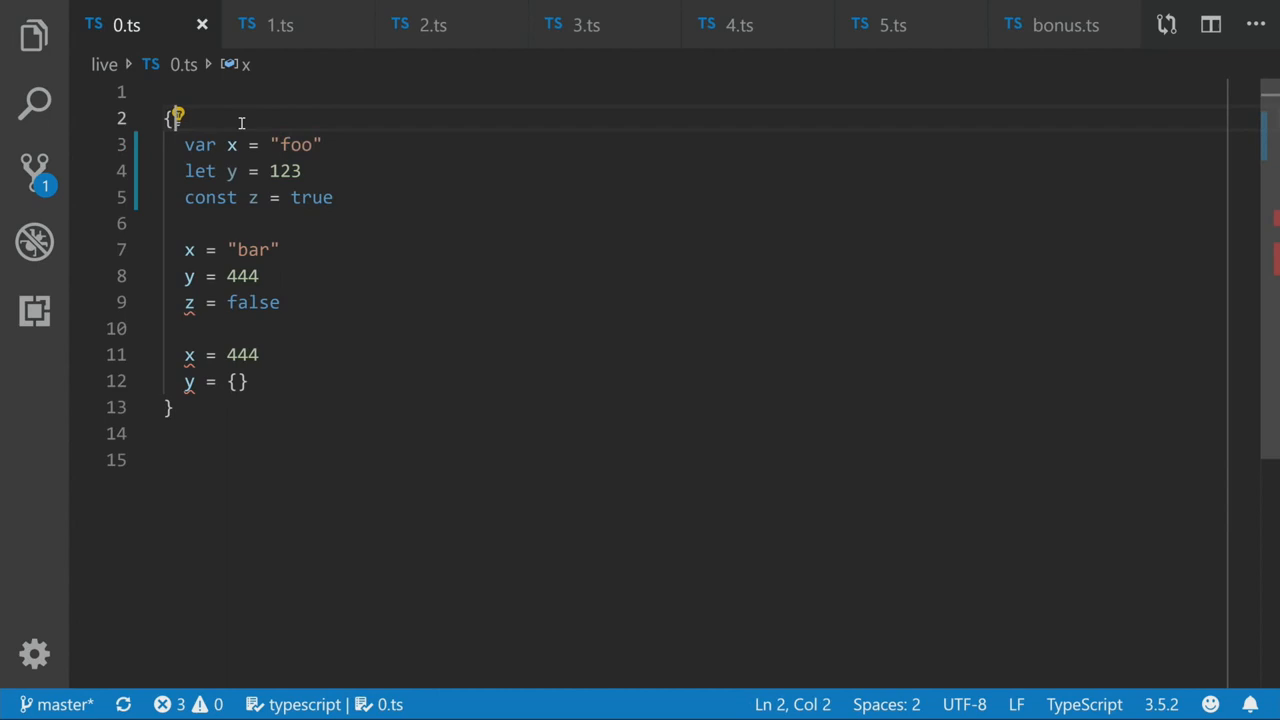
mouse_move(291, 171)
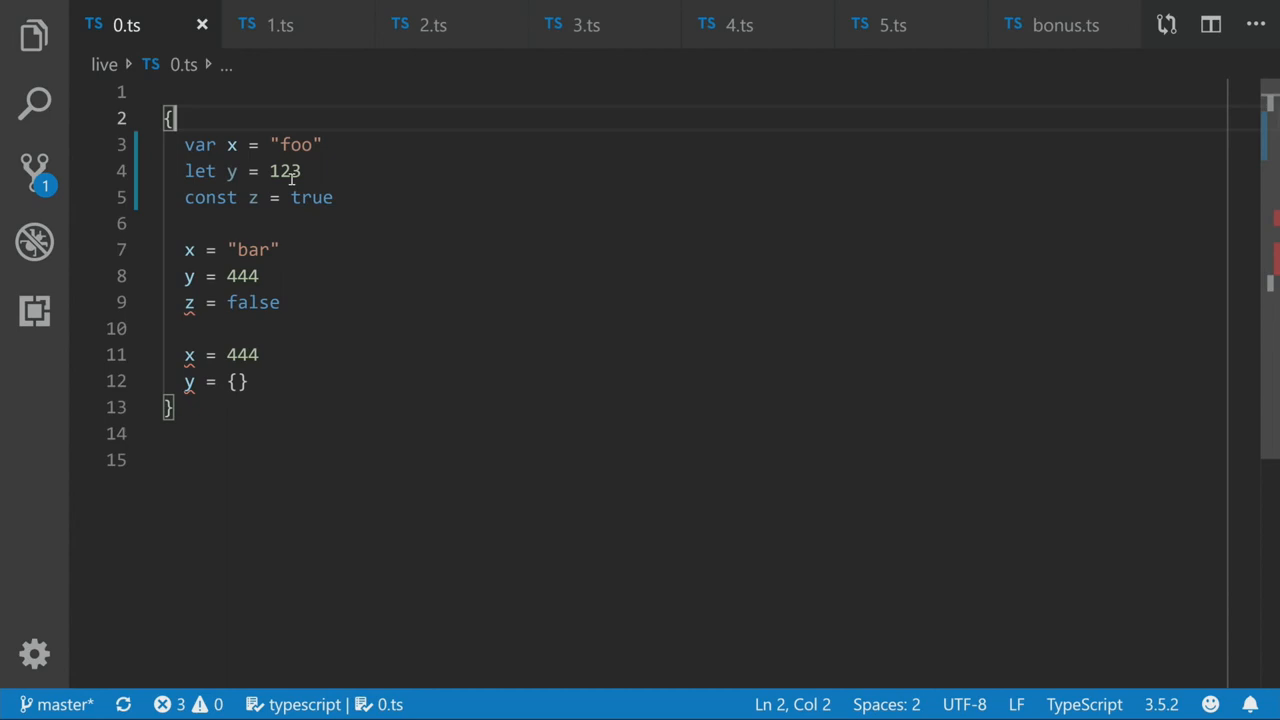
mouse_move(251, 197)
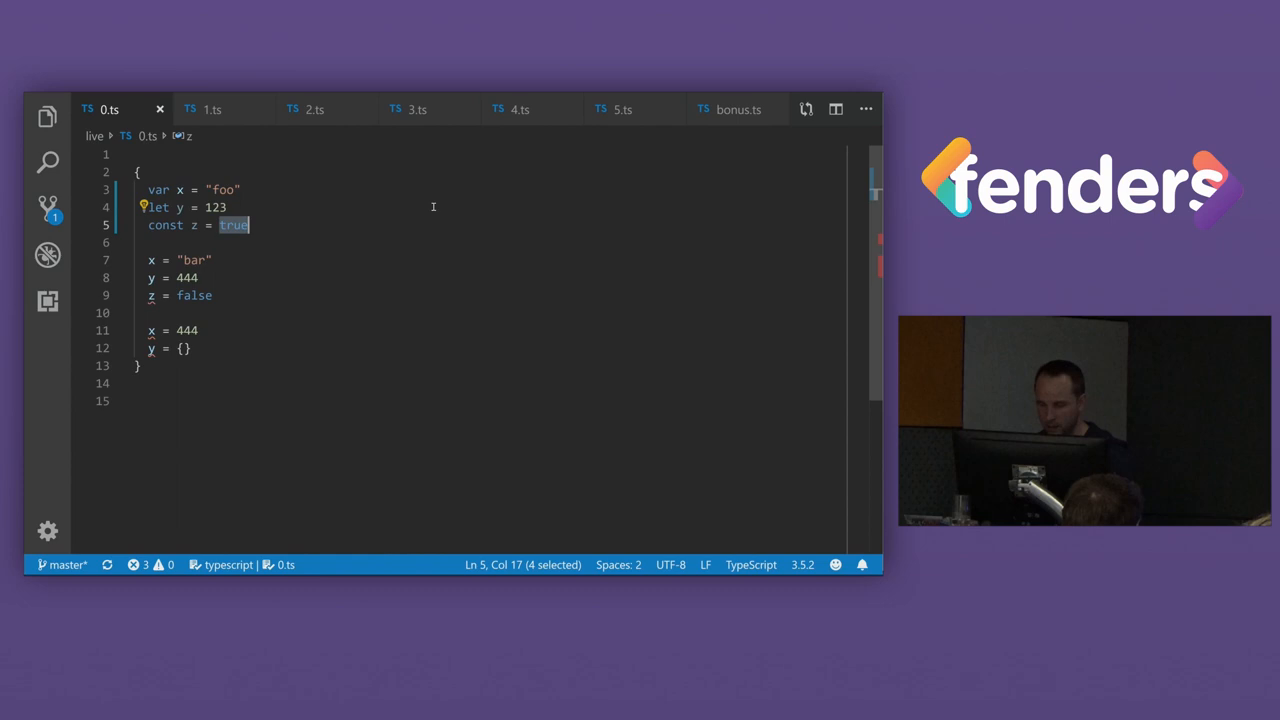
Set z to false and declare let binary: 0 | 1 = -5 in 0.ts
text(false)
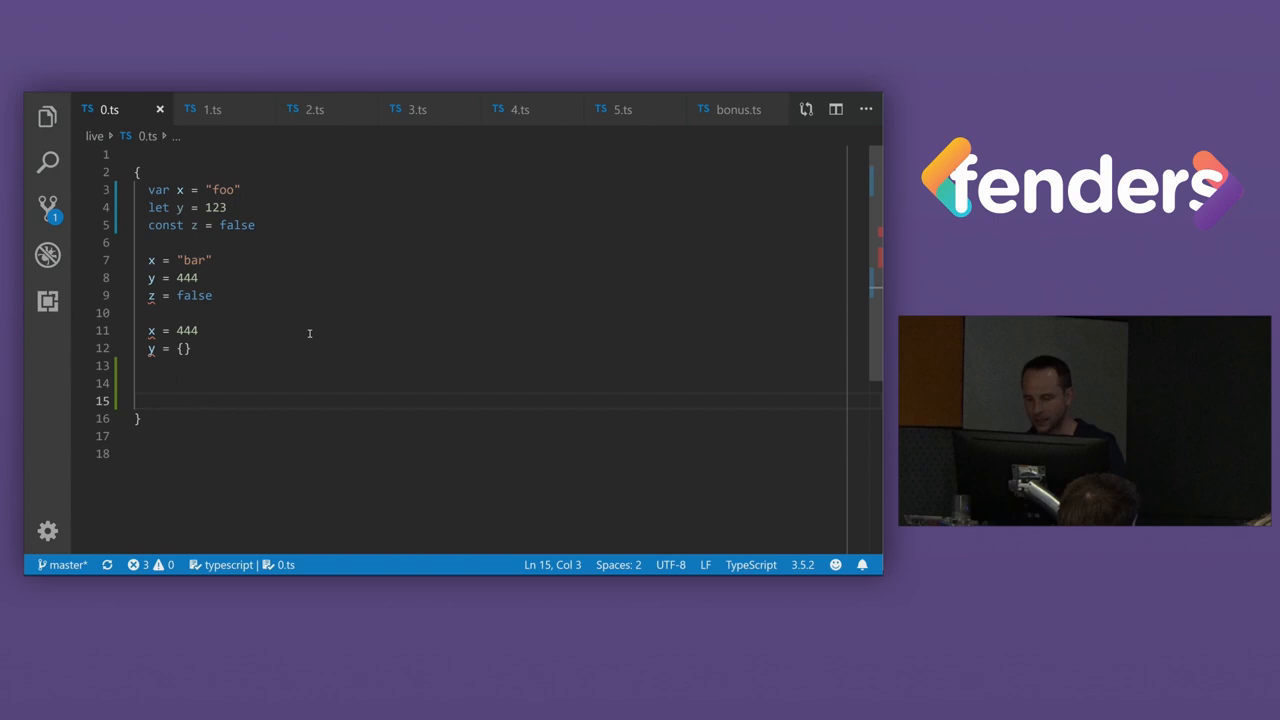
text(let bina)
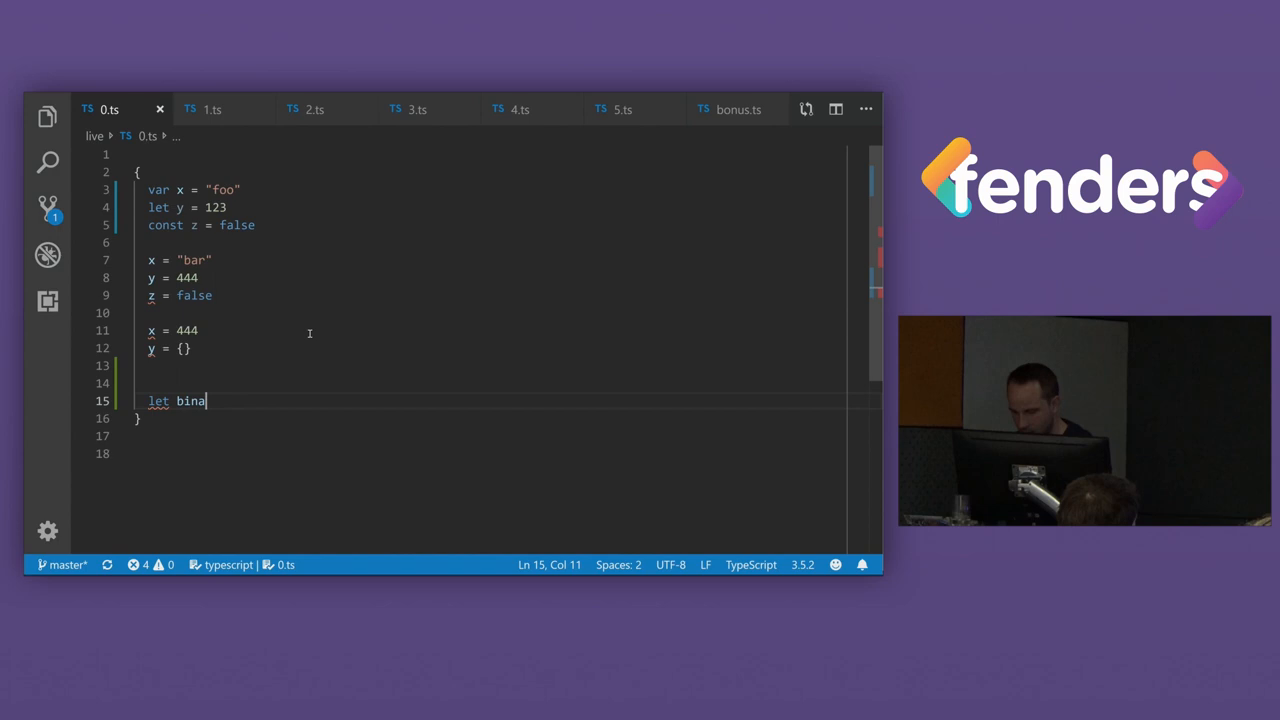
text(ry: 0 | 1 =)
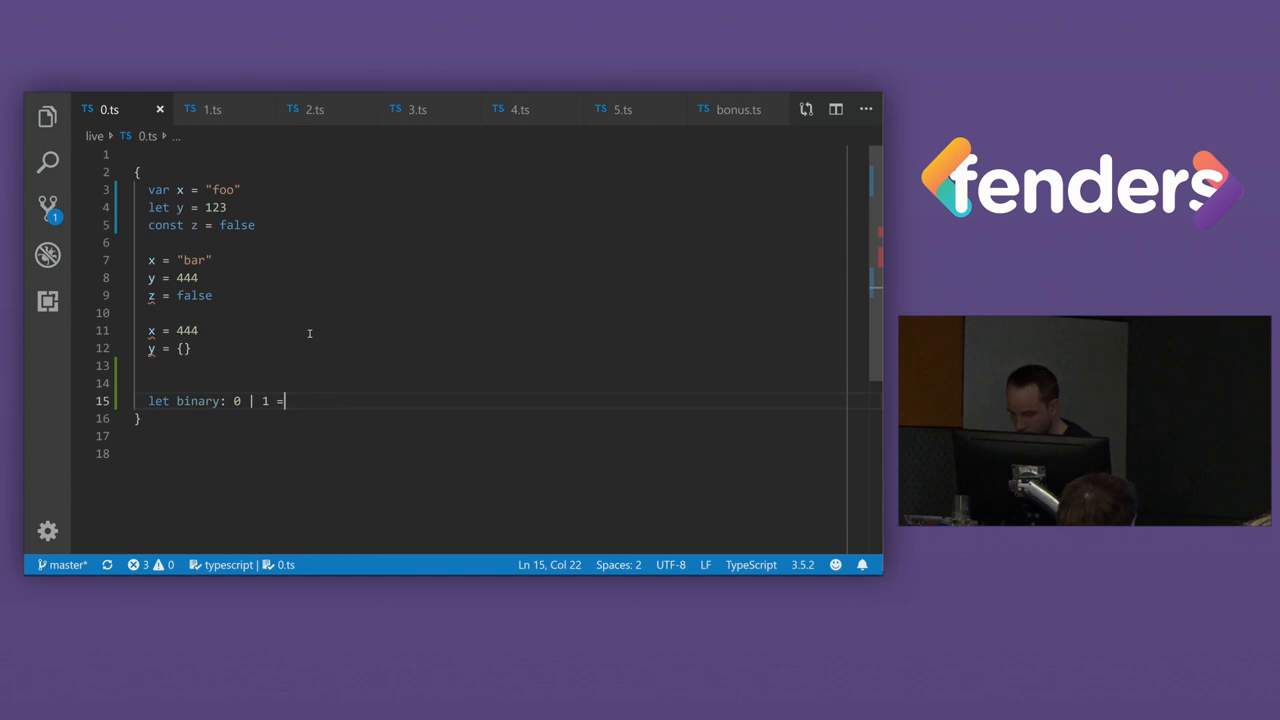
text(22)
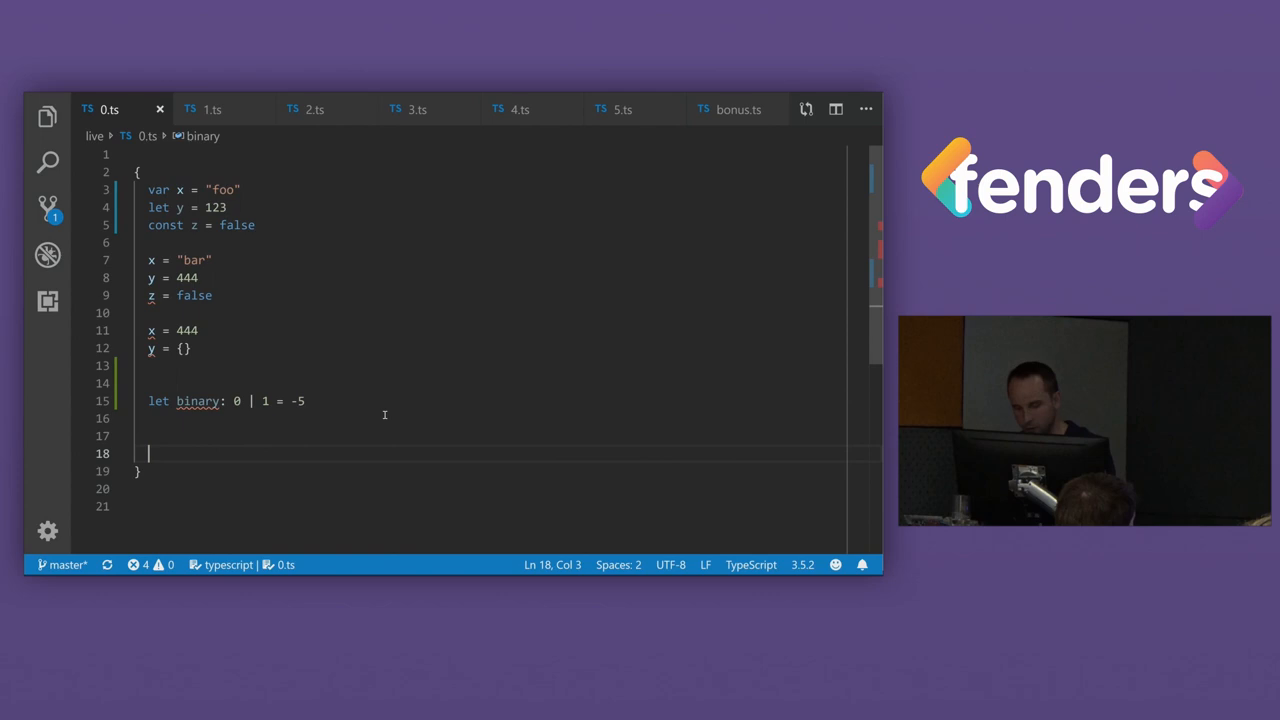
Define listen(event: "click" | "hover") and call listen("focus") in 0.ts
text(funcation listen(event: "click" | "h)
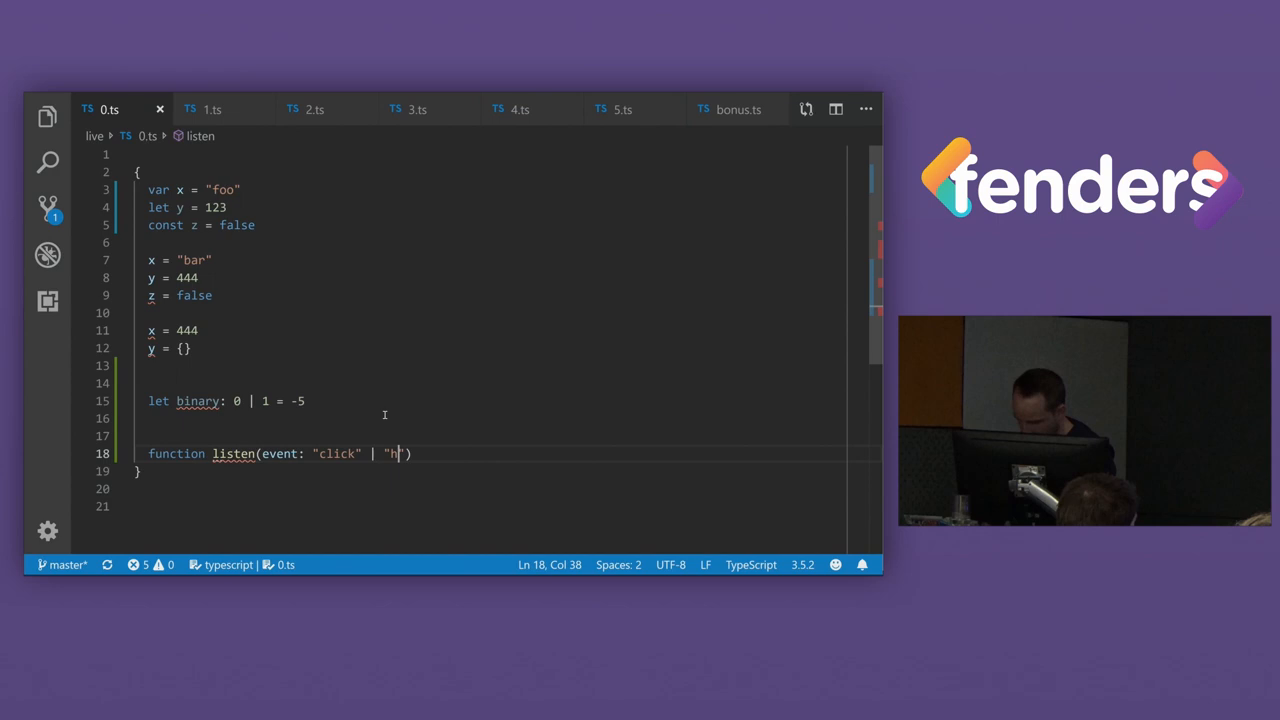
text(listen()
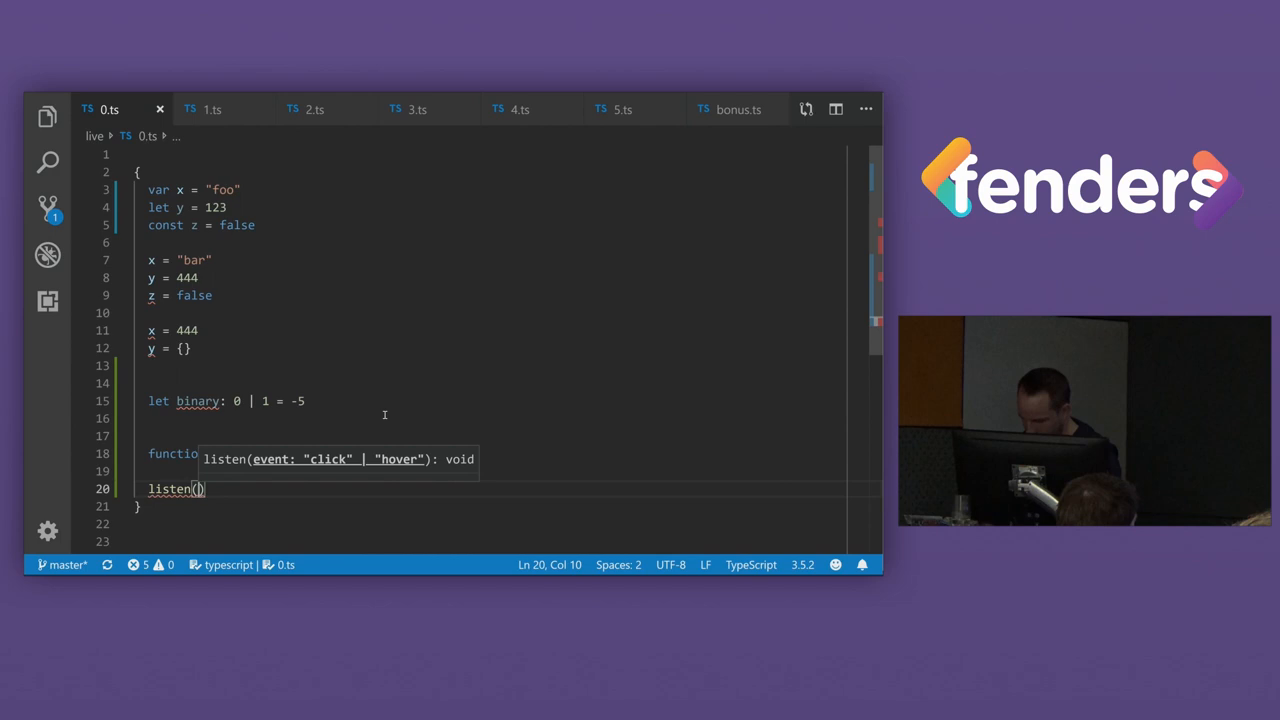
text("focus")
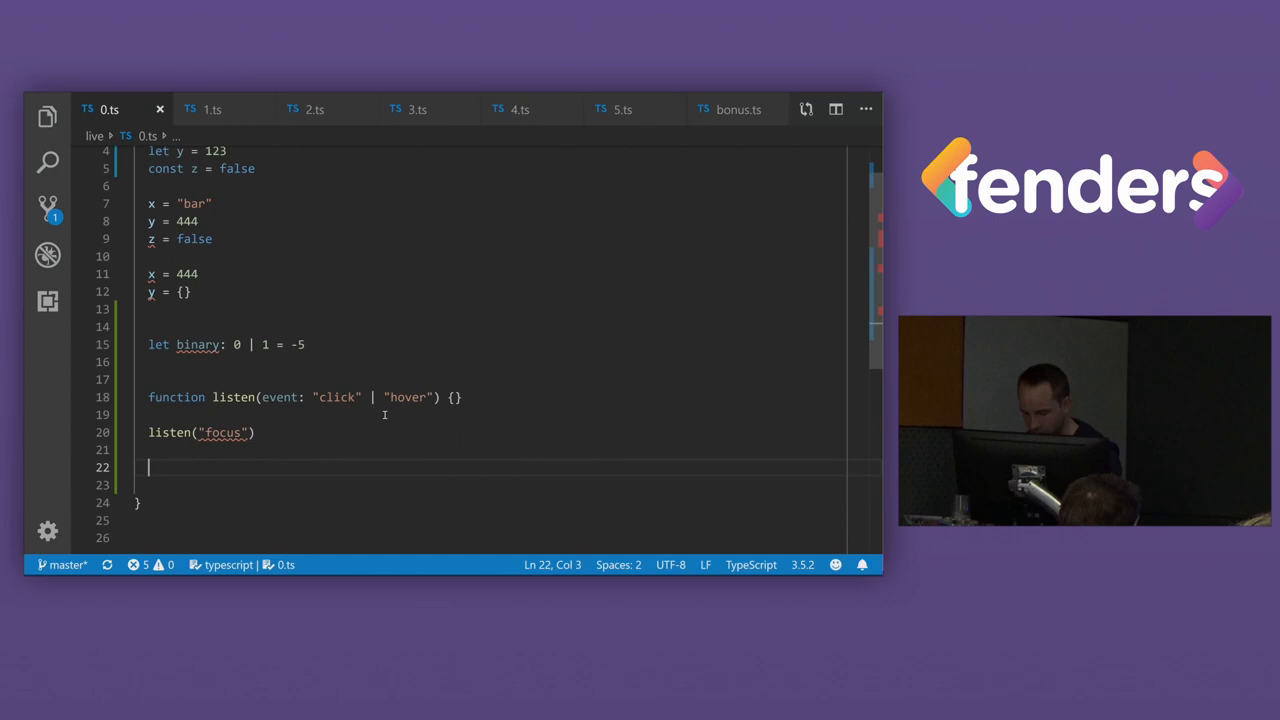
Declare event = "click", pass it to listen, and change let to const
text(let event = "click)
text(listen(event);)
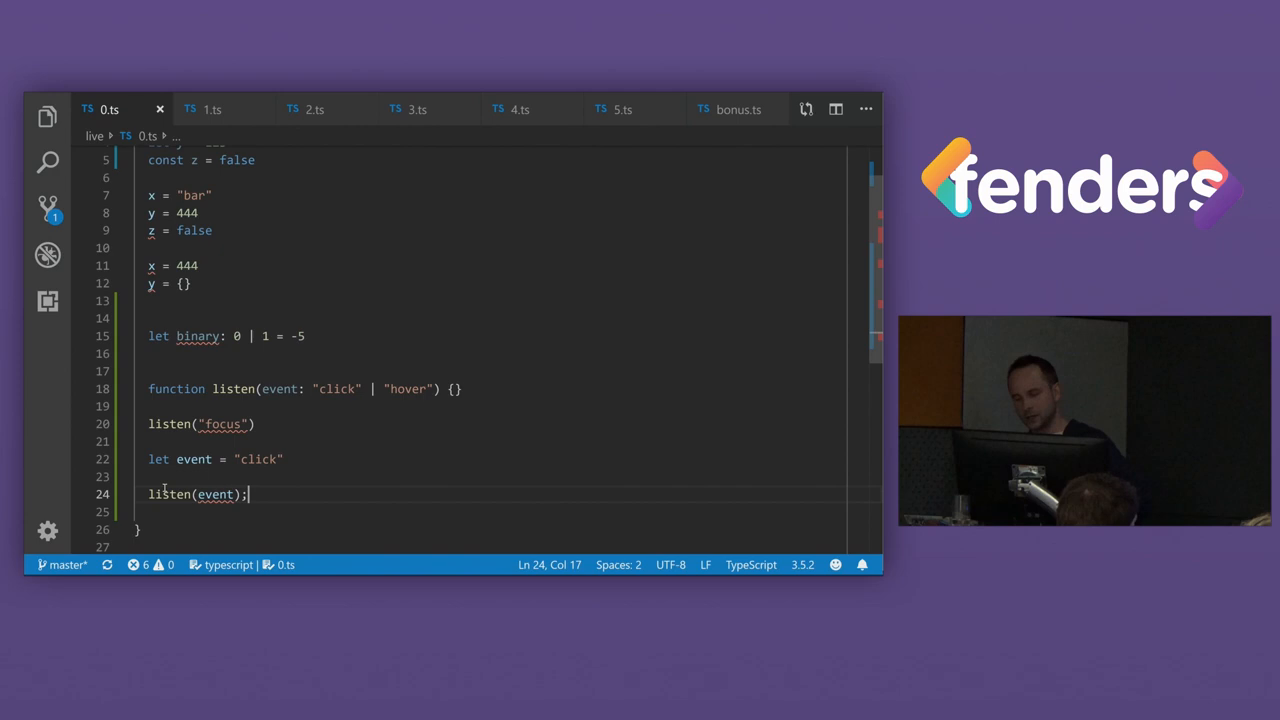
double_click(258, 459)
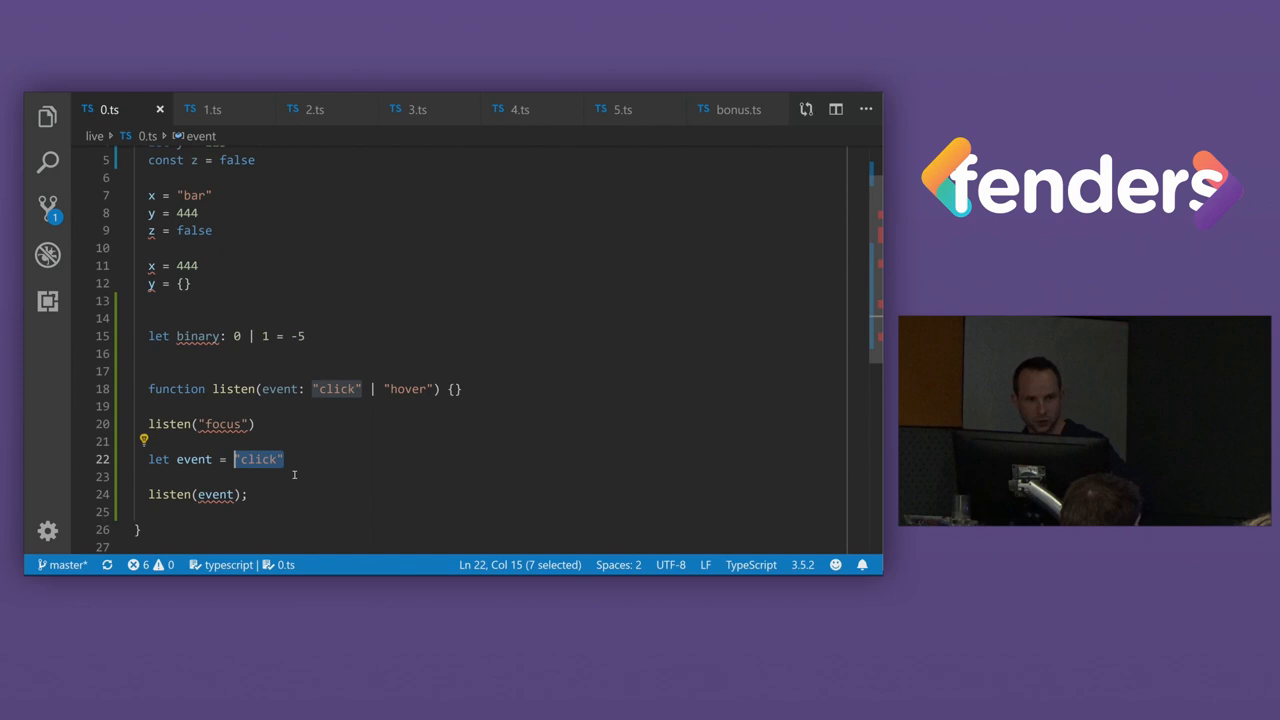
text(= "click")
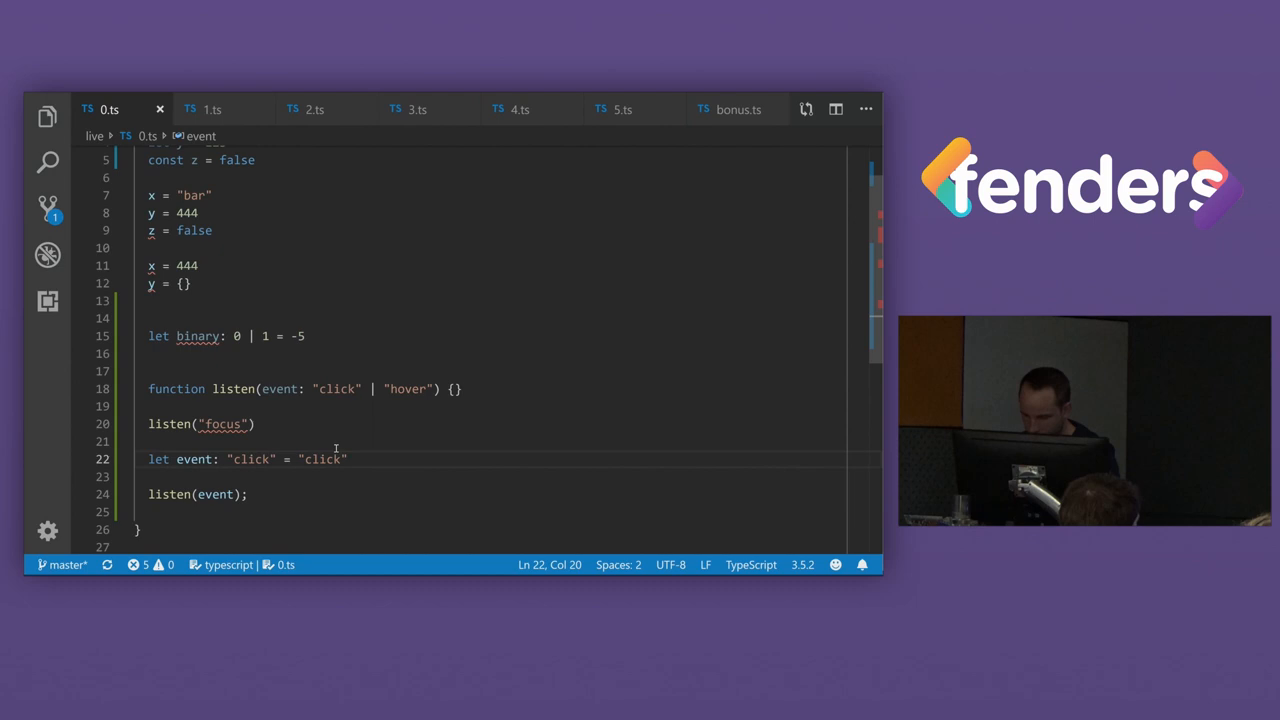
text(const)
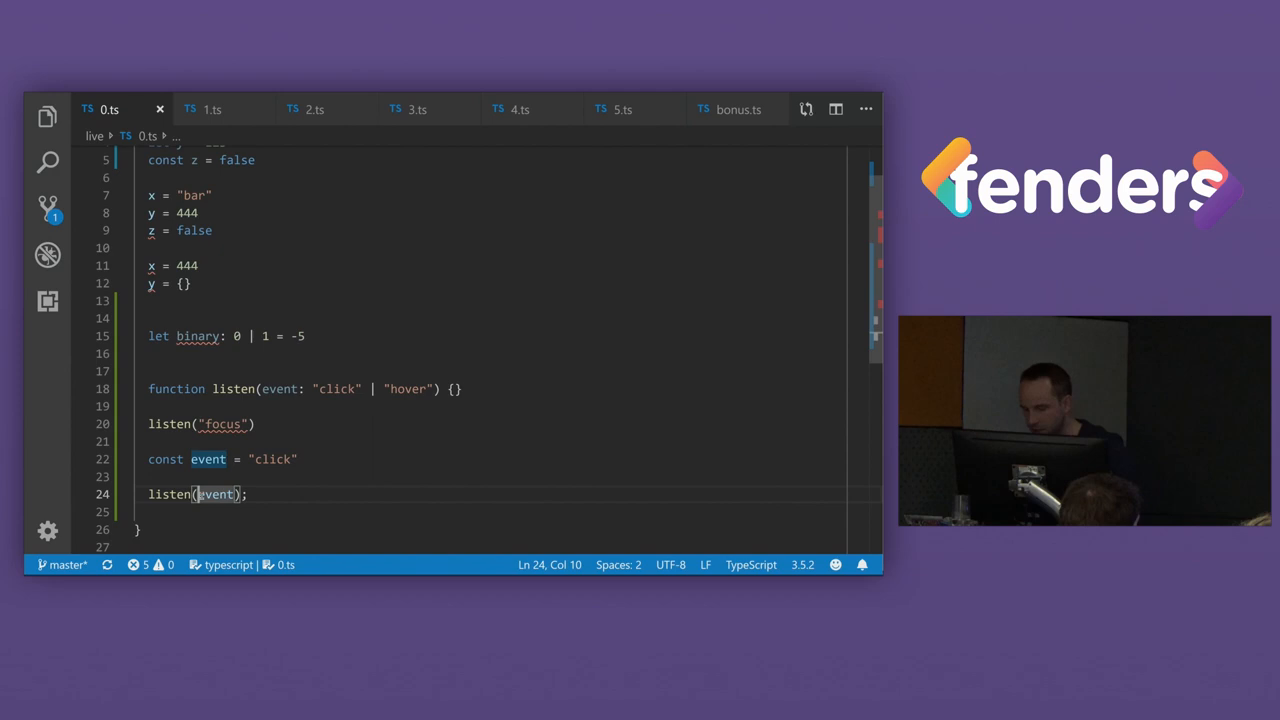
In 1.ts, delete the ': User' annotation from const user
click(212, 109)
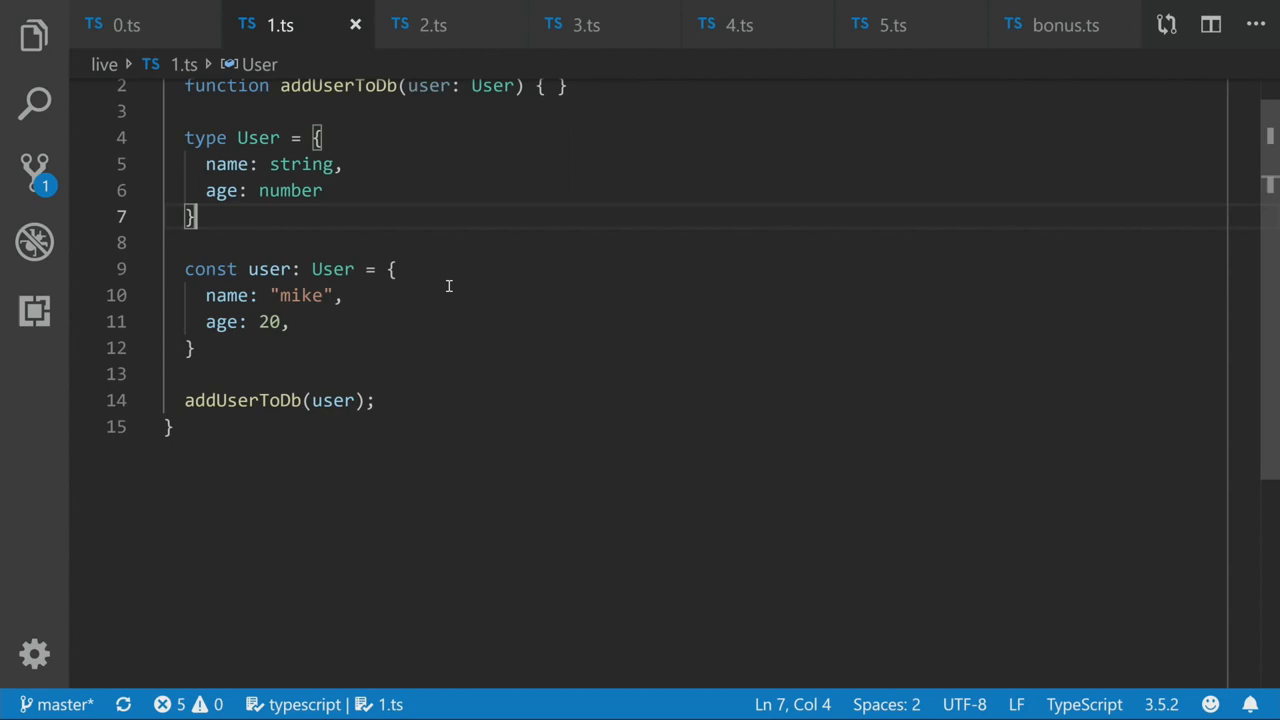
double_click(332, 302)
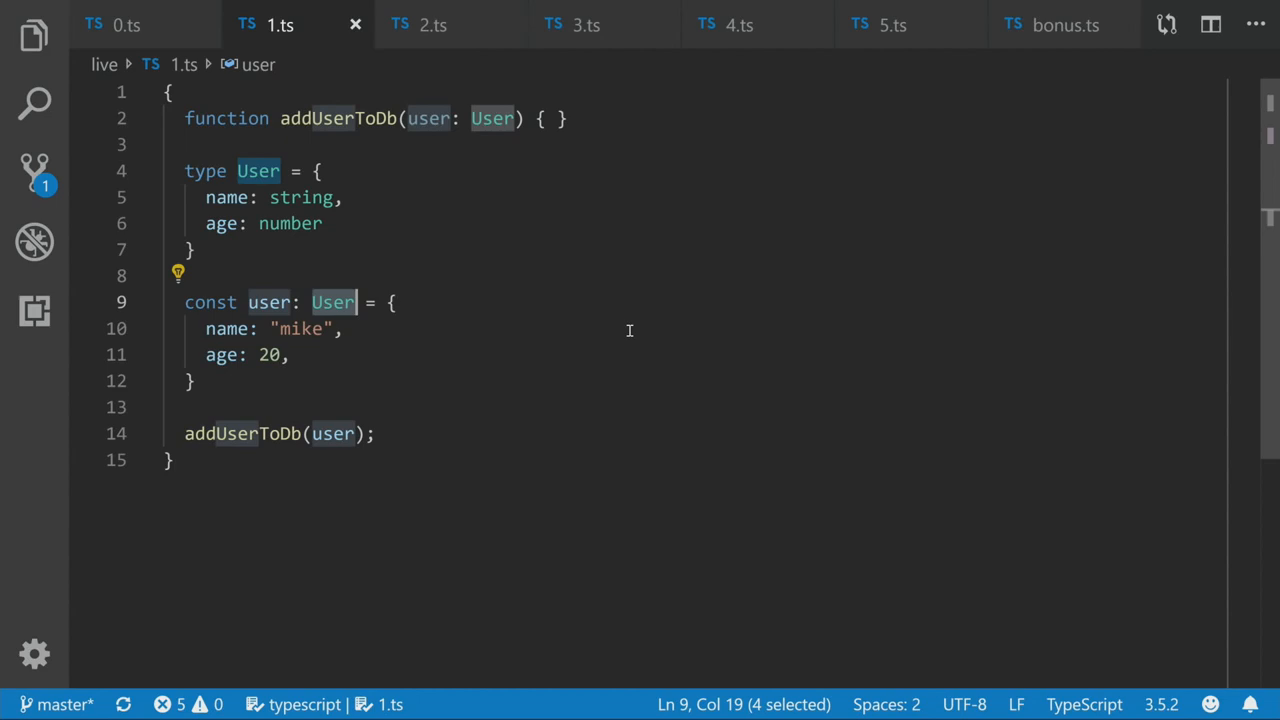
key(Delete)
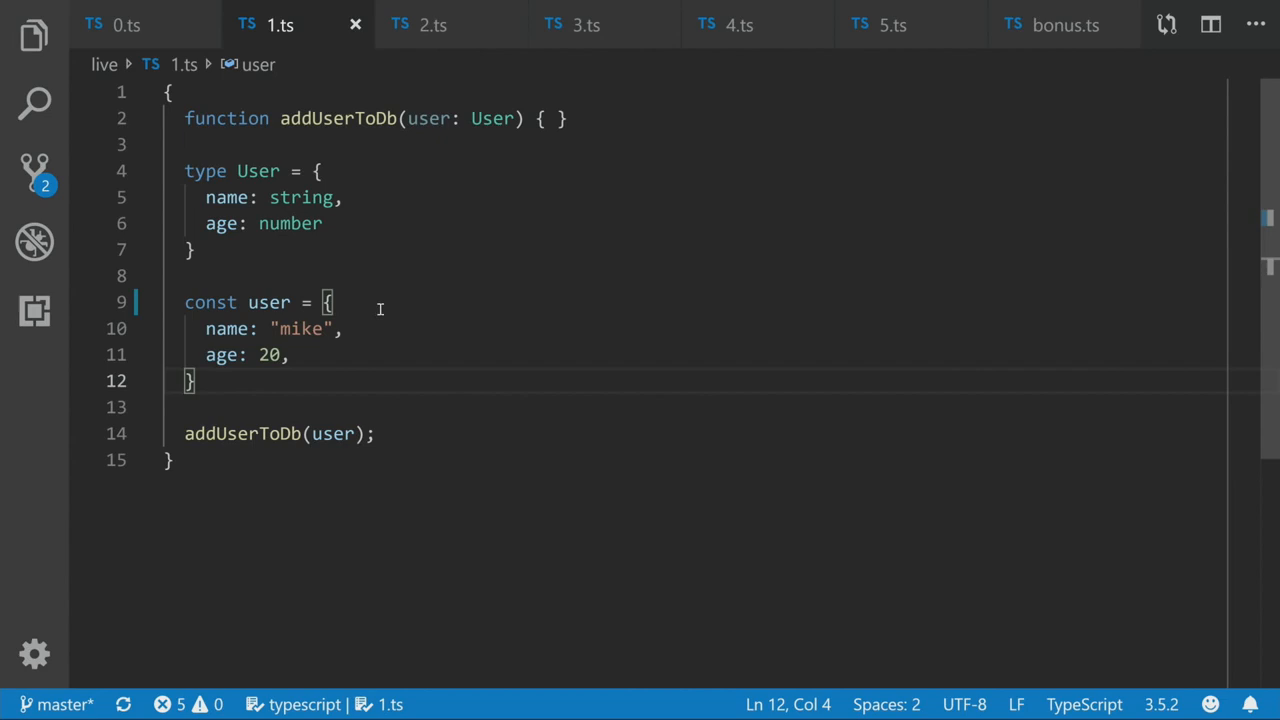
mouse_move(268, 302)
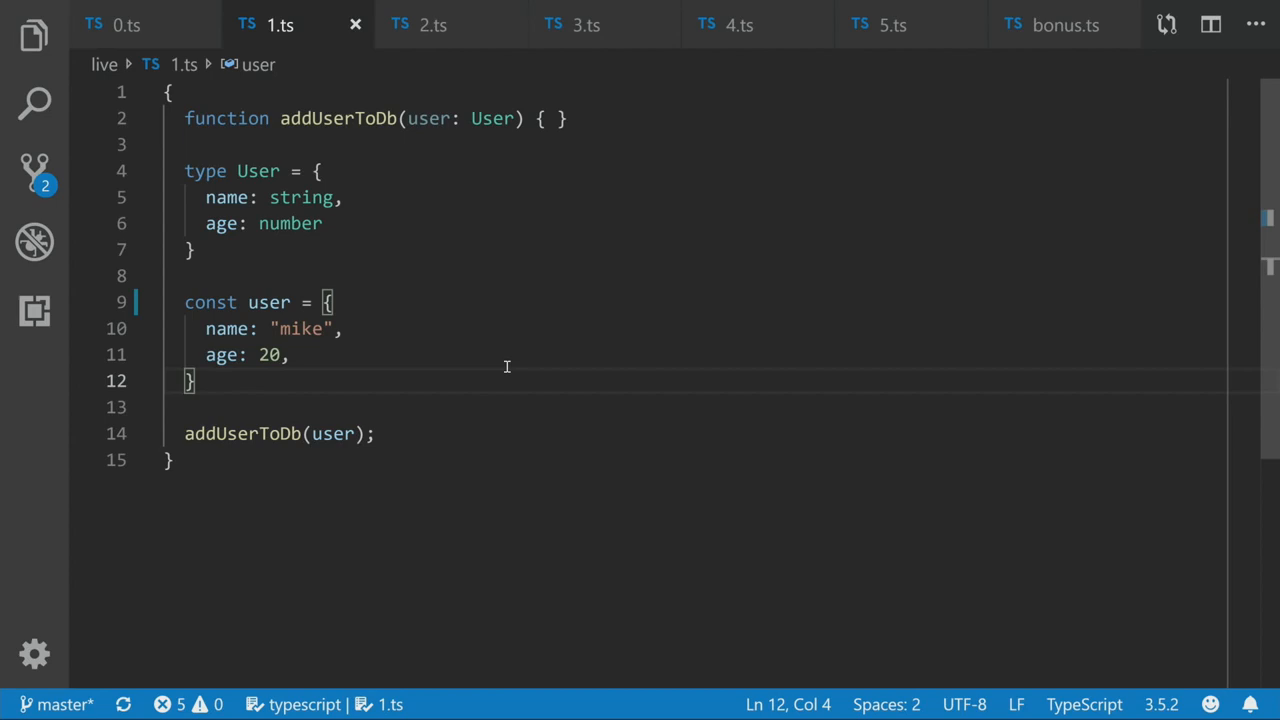
mouse_move(361, 357)
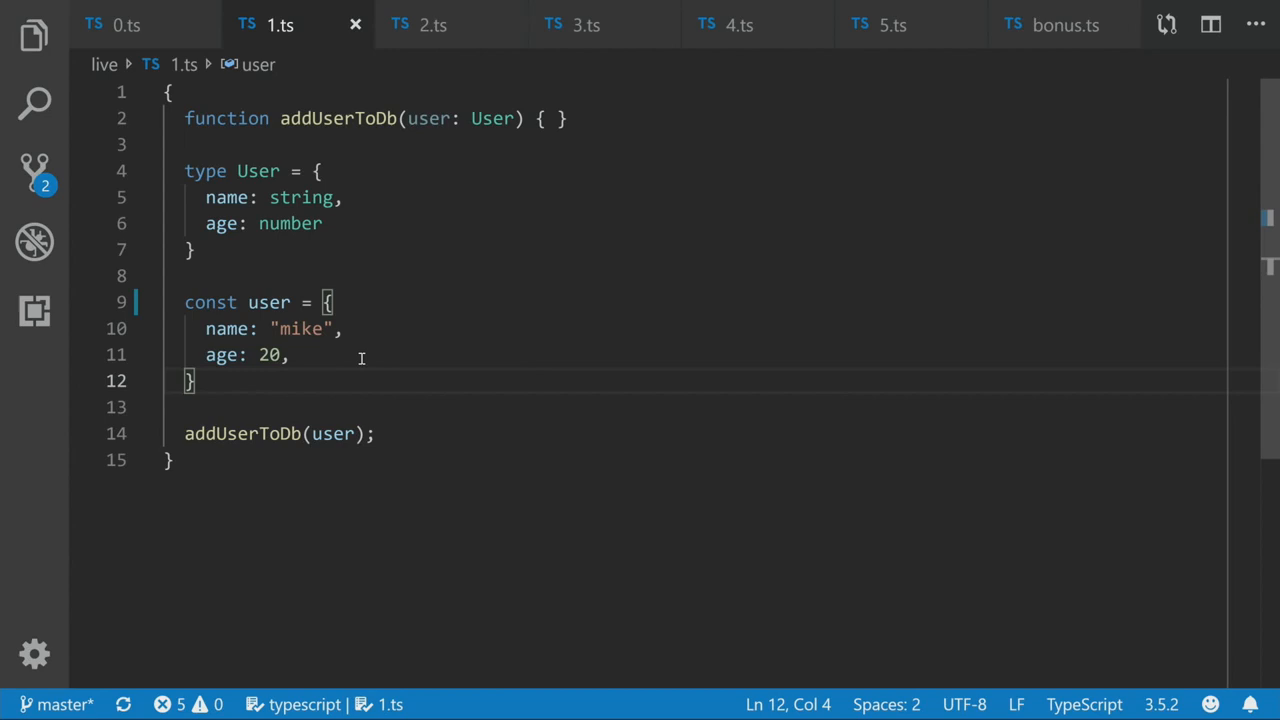
Replace the user's age with "ggg" to show the error, then 55, and begin a foo entry
click(268, 354)
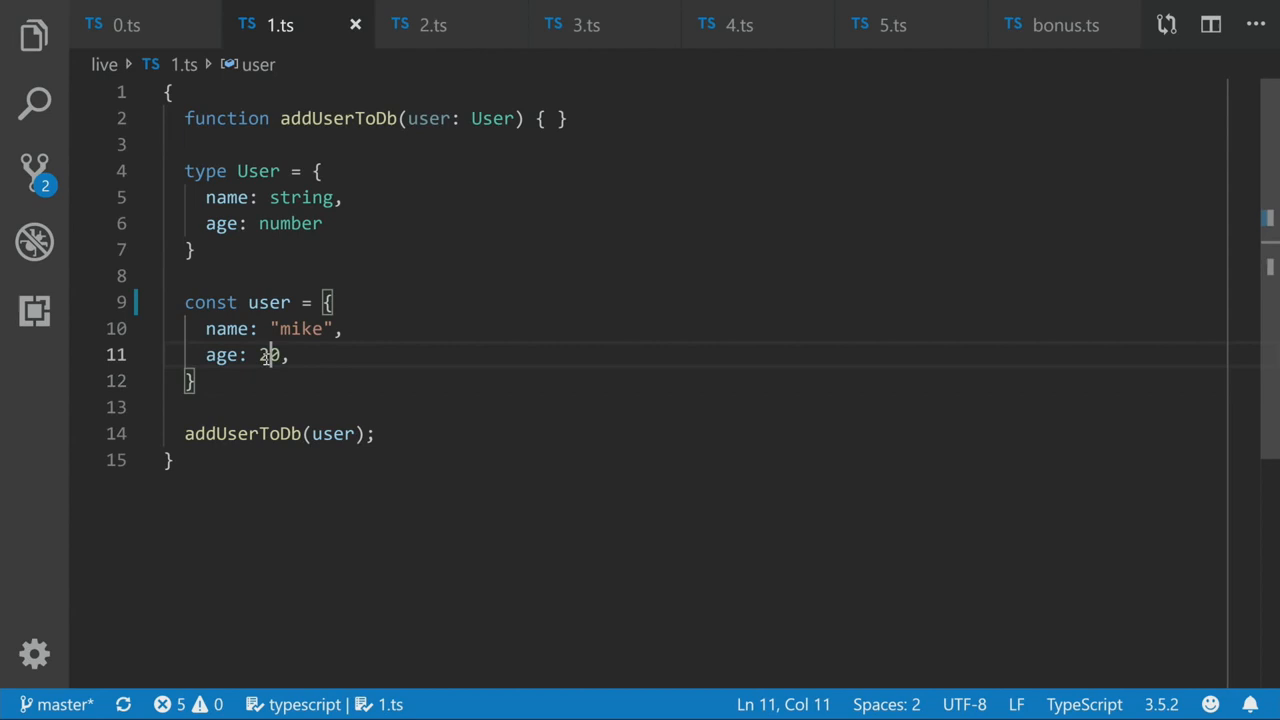
text("ggg")
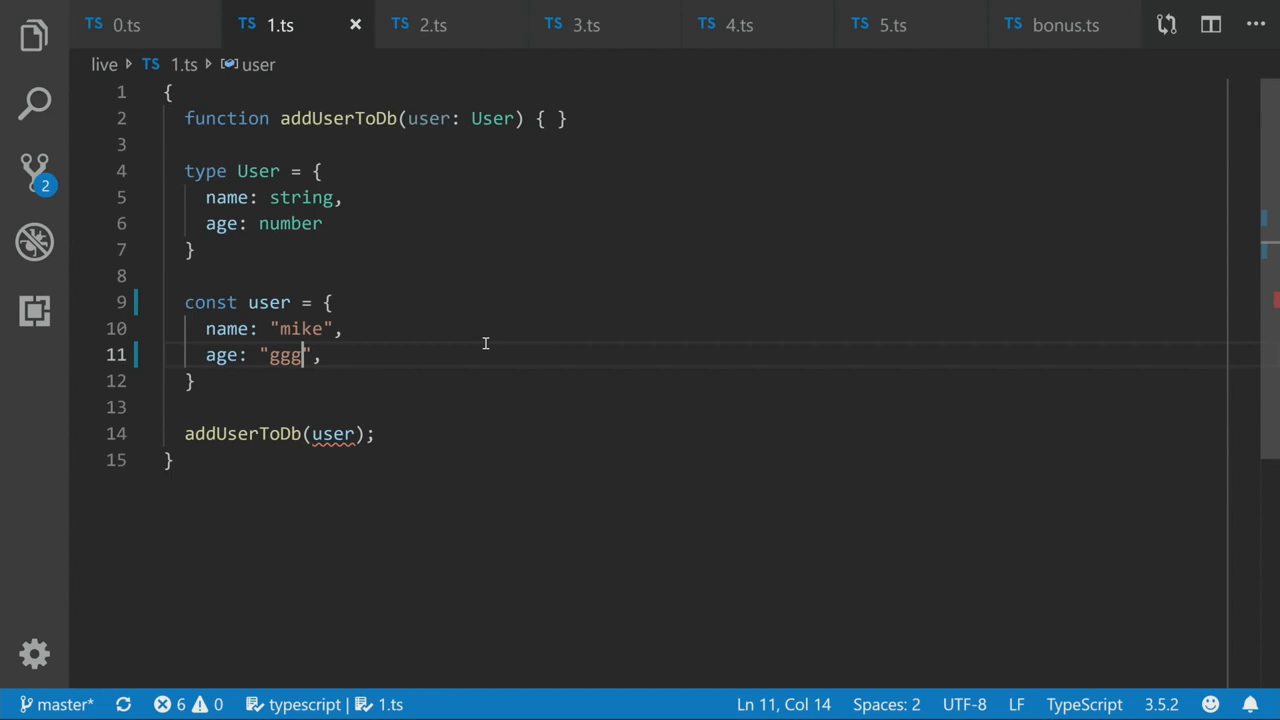
text(55)
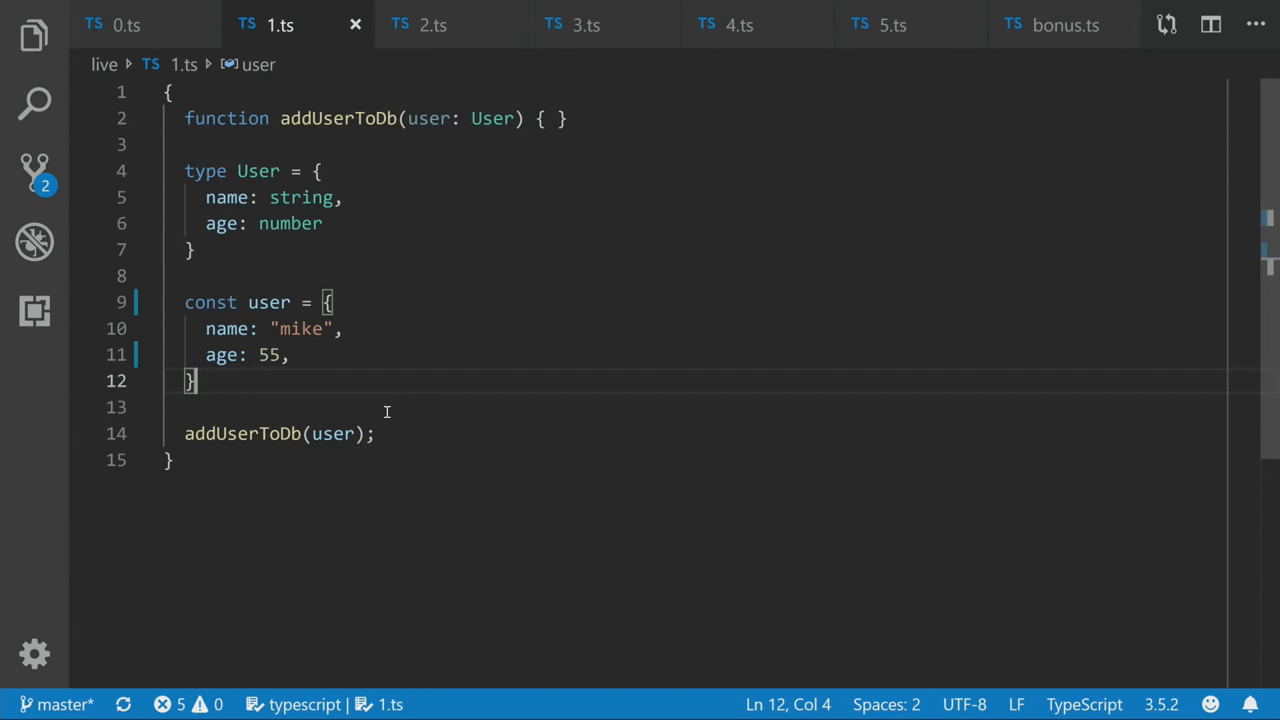
text(foo)
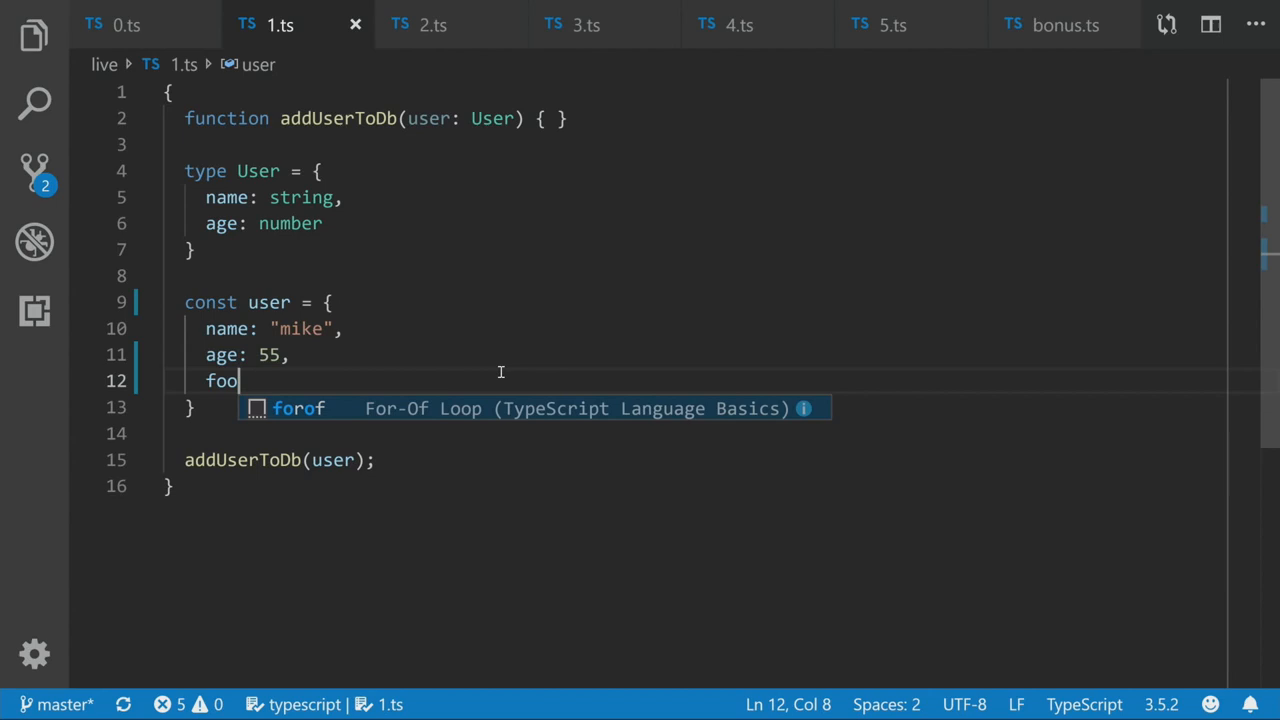
Add foo: "bar" to the user object after age: 55
text(: "bar")
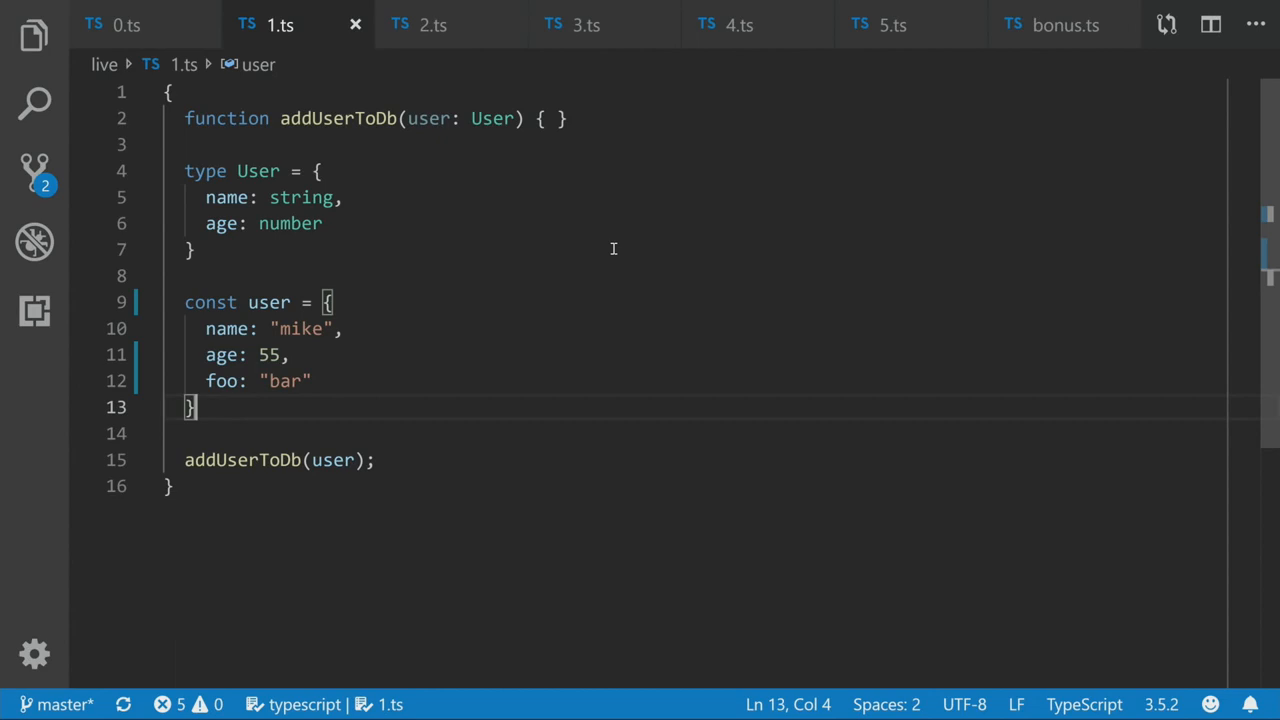
mouse_move(398, 146)
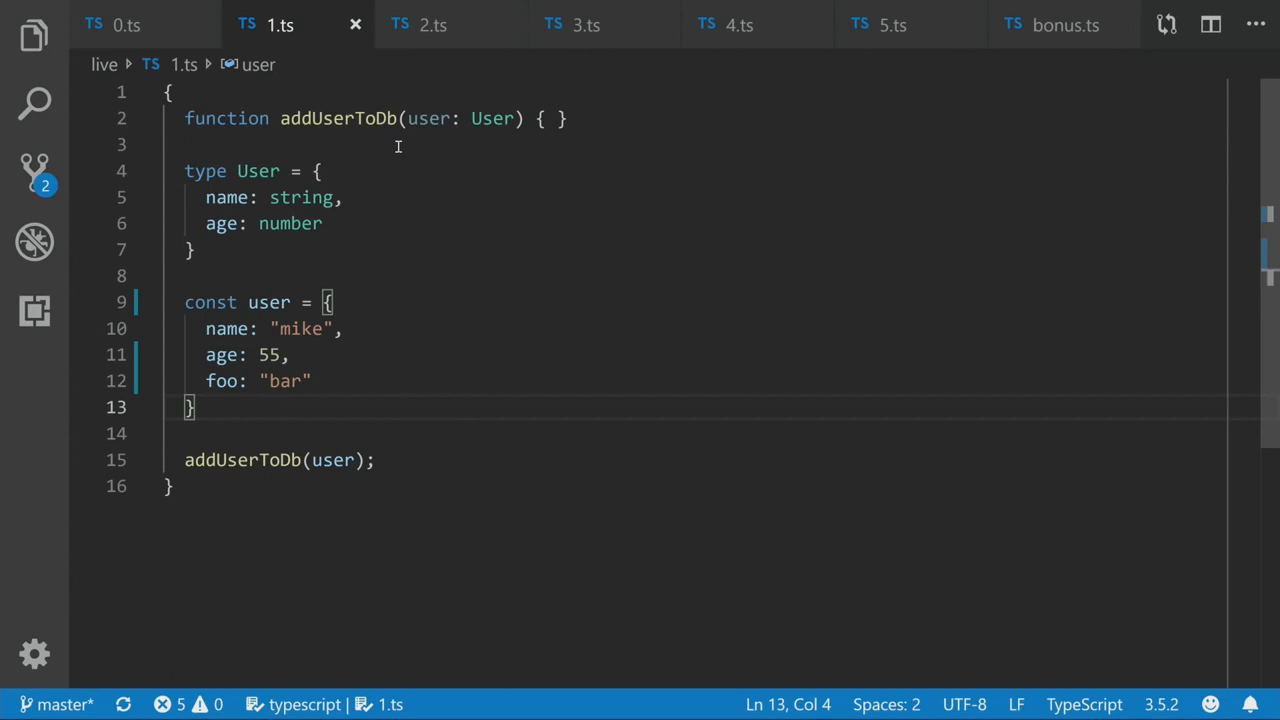
mouse_move(487, 238)
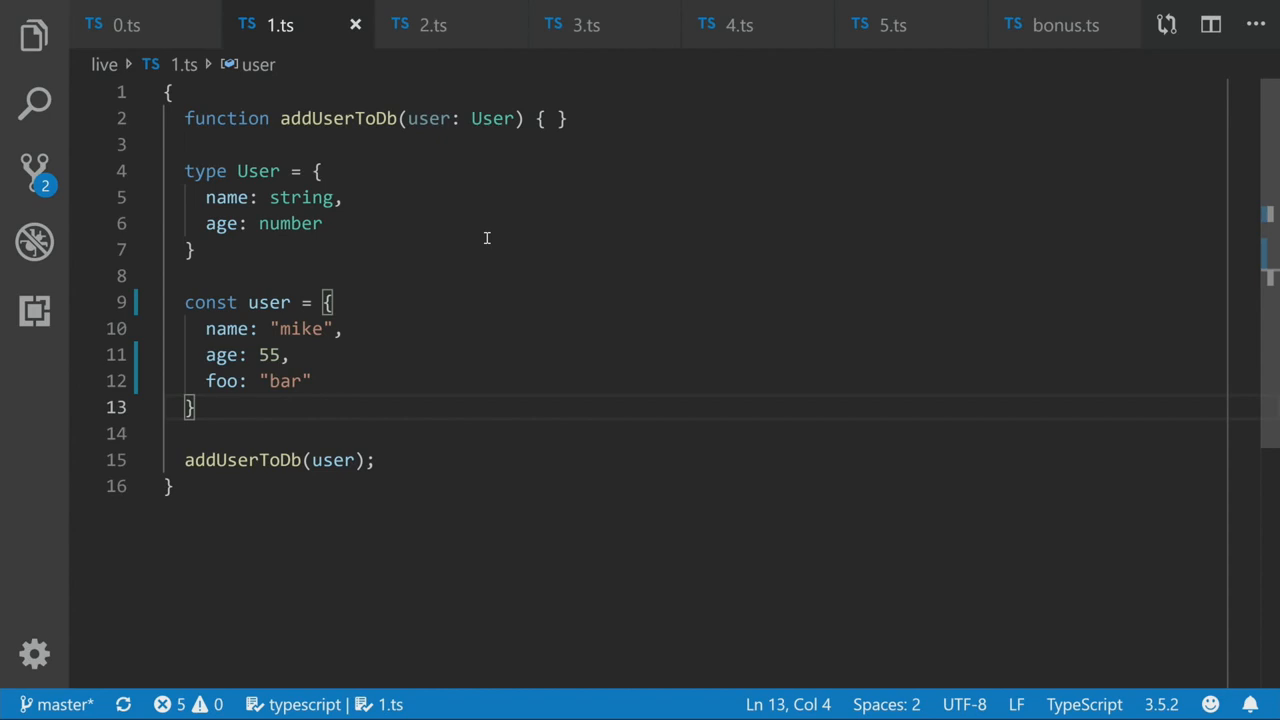
mouse_move(459, 365)
text(: User)
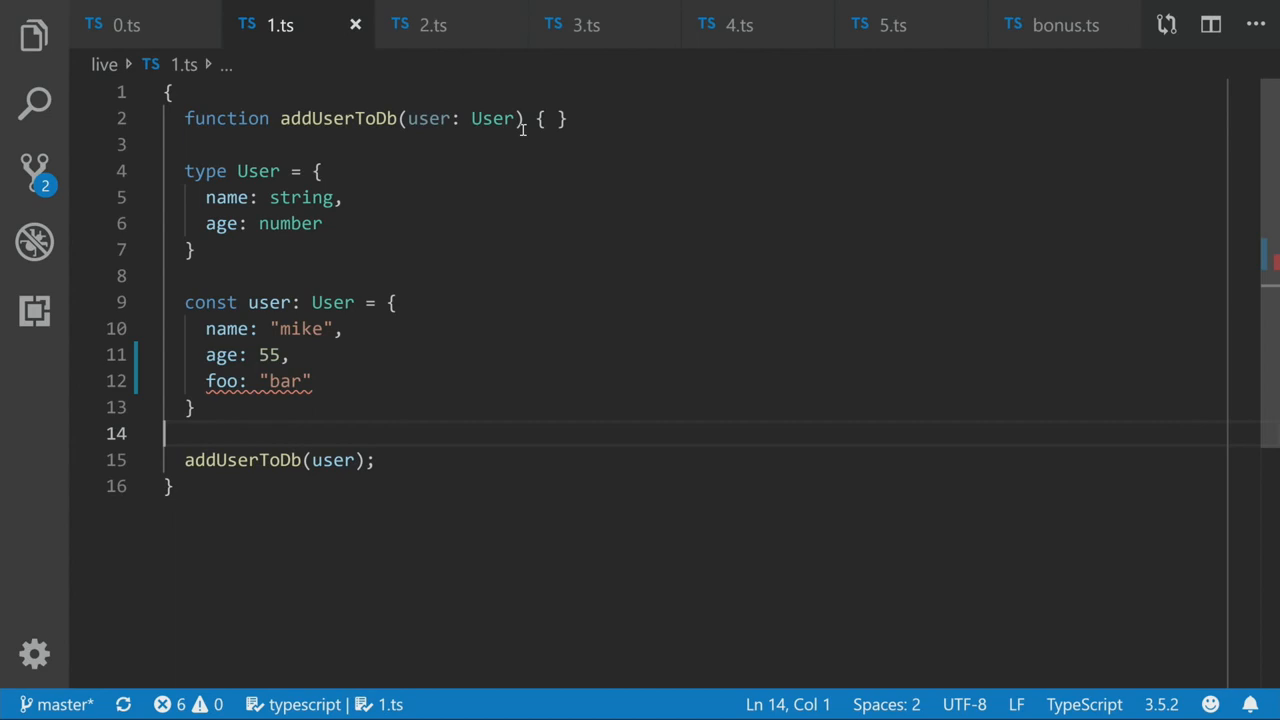
Inspect the error on the foo line, then move to 2.ts
click(312, 381)
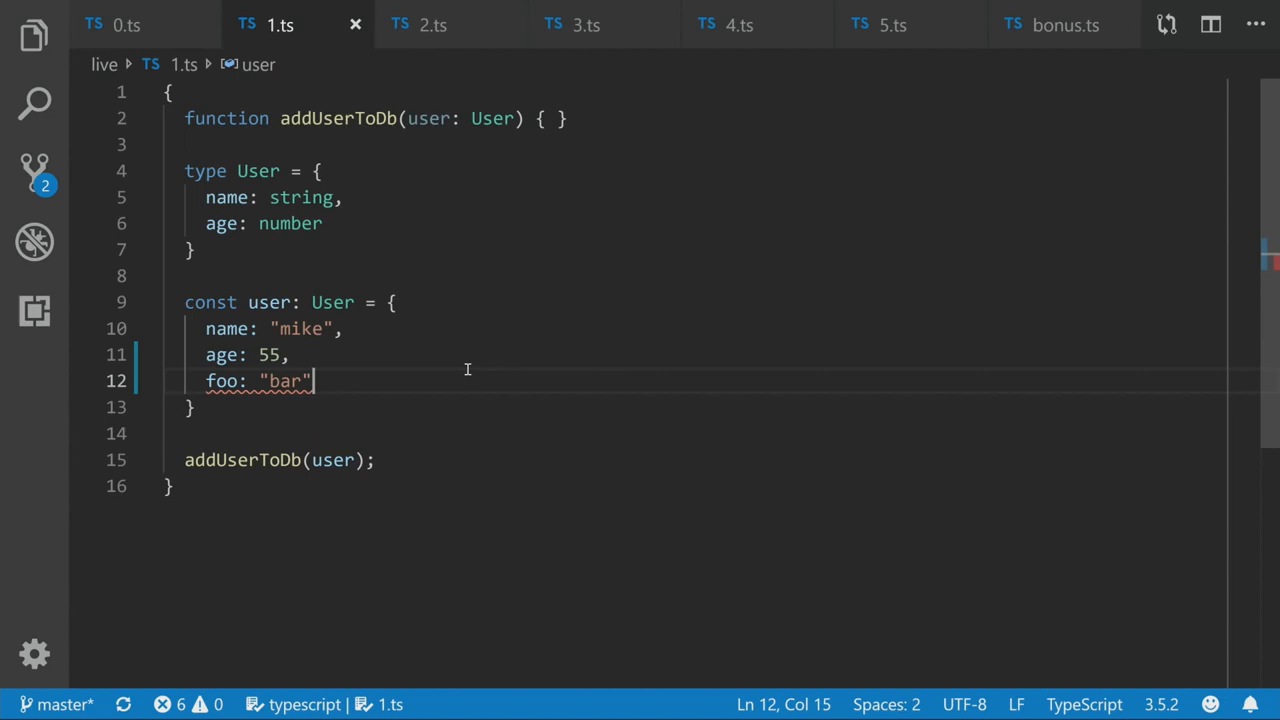
mouse_move(485, 367)
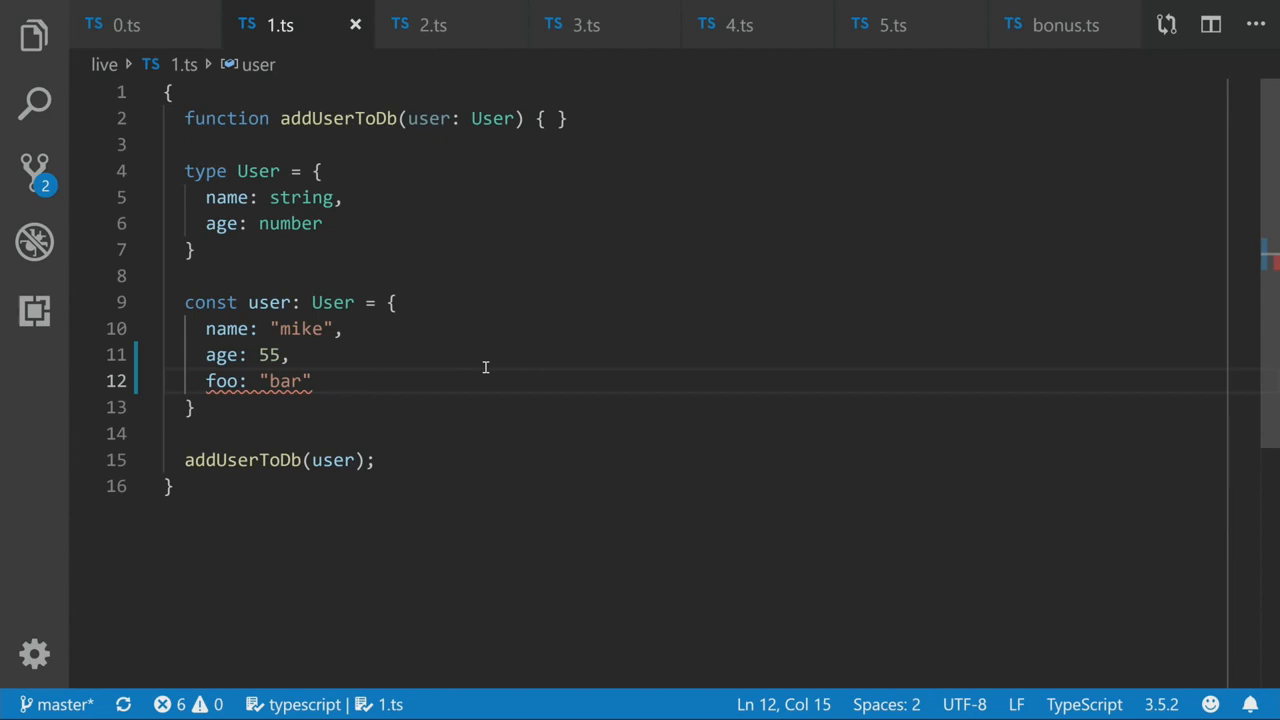
click(432, 25)
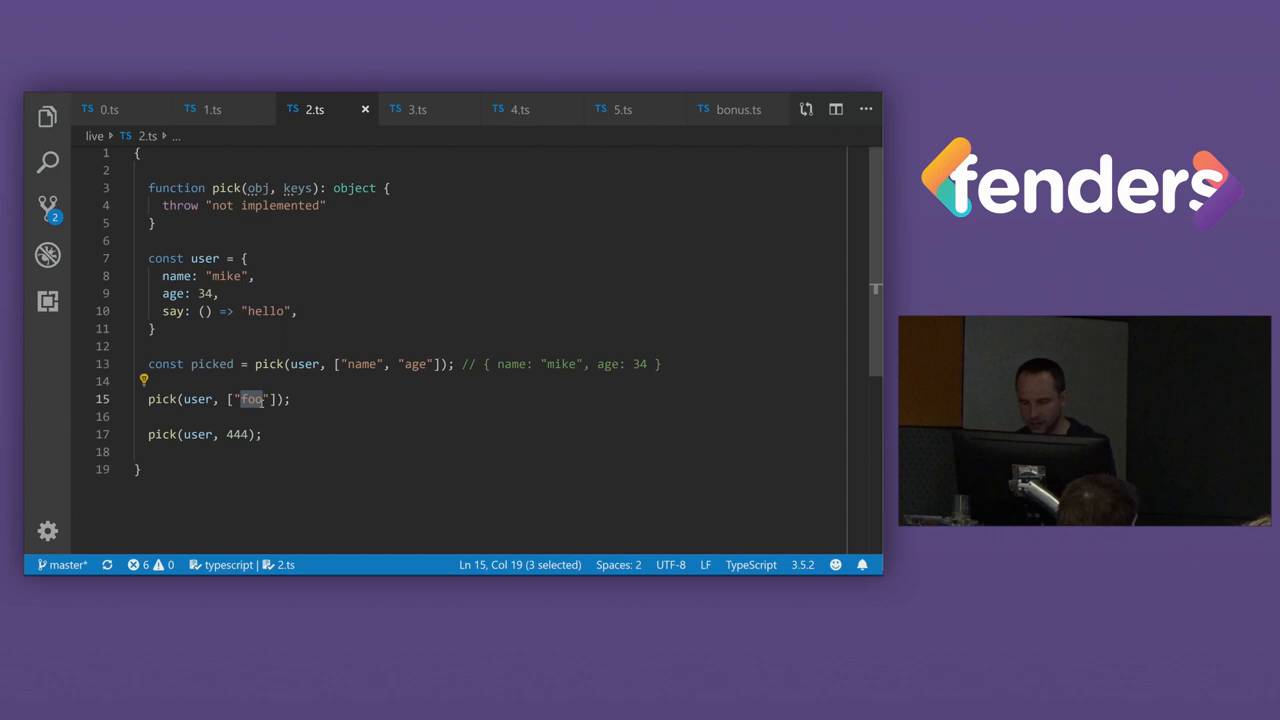
Highlight the invalid "foo" and 444 arguments in the pick calls
click(231, 436)
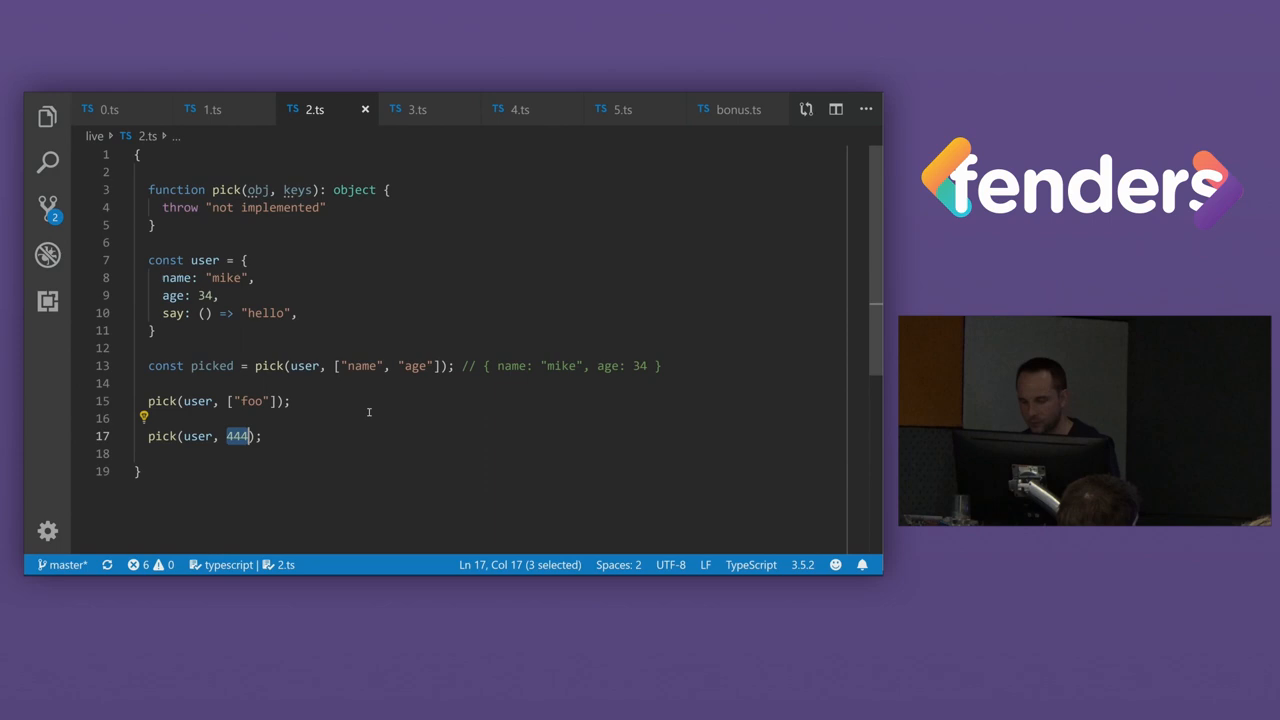
double_click(297, 189)
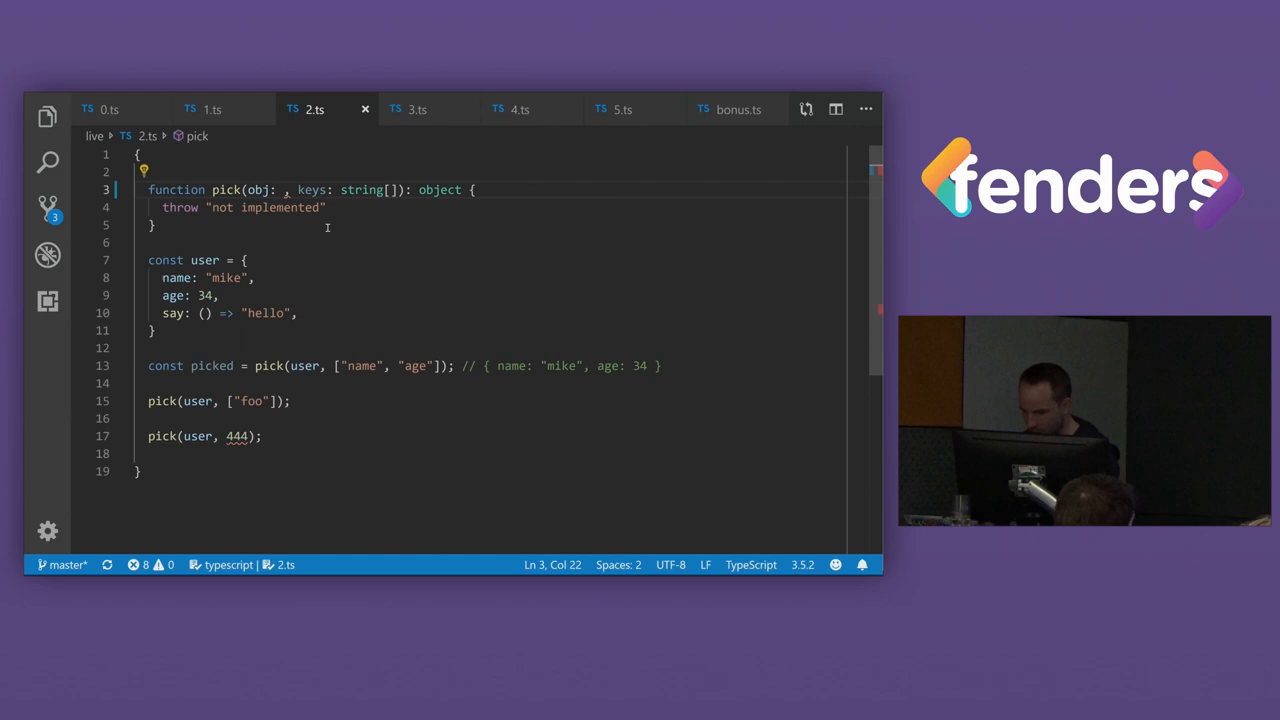
Add <T> to pick, typing obj as T and keys as (keyof T)[]
text(<T>)
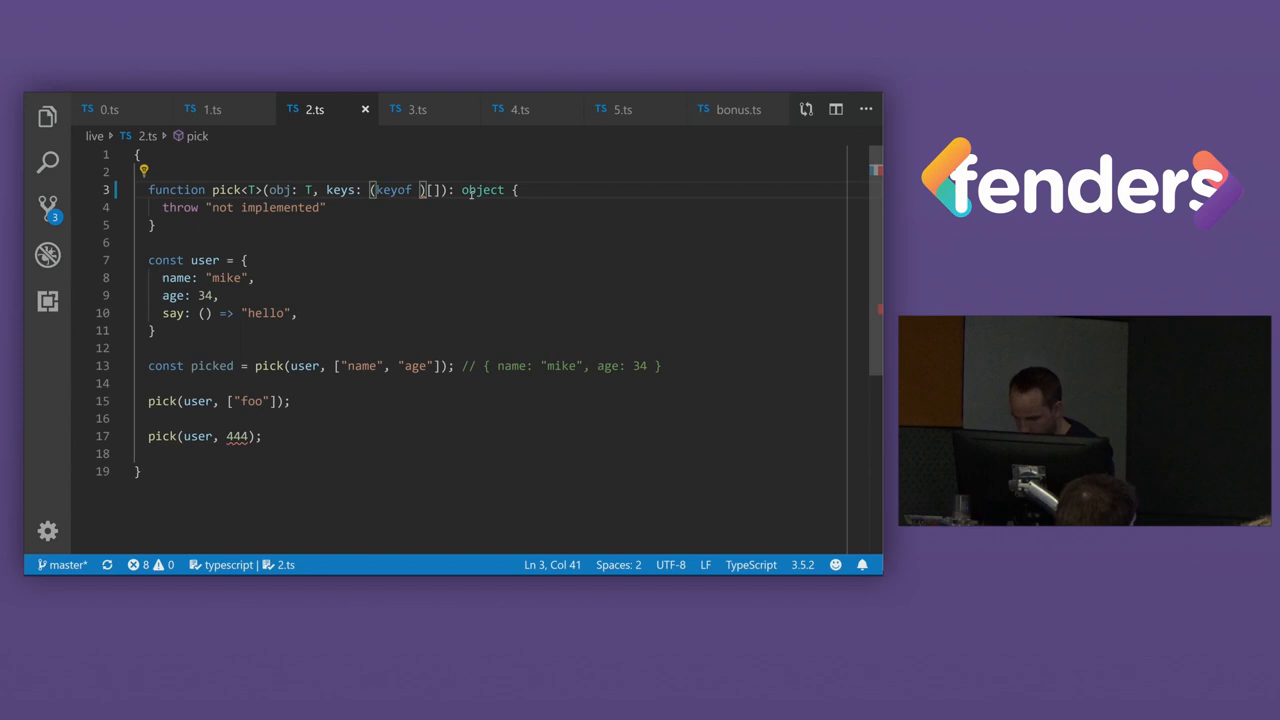
double_click(393, 189)
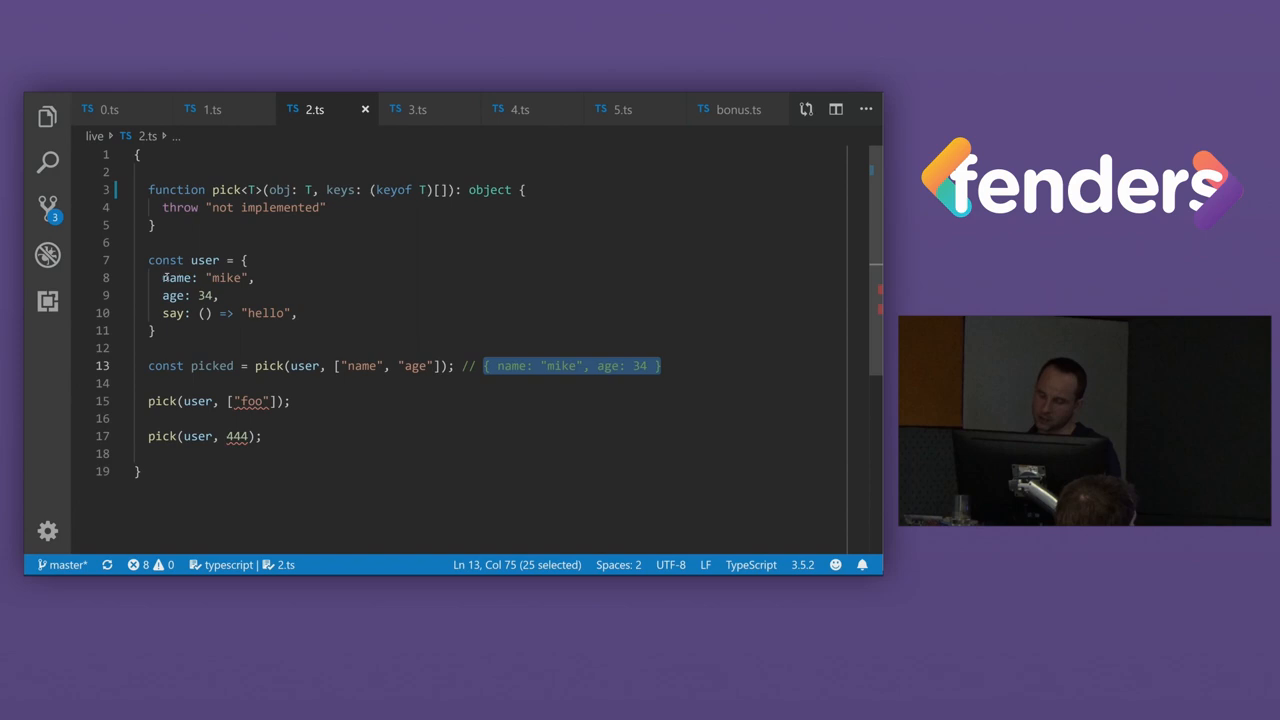
Change pick's return type to Pick<T> and declare type Pick<T> = {} above it
double_click(489, 189)
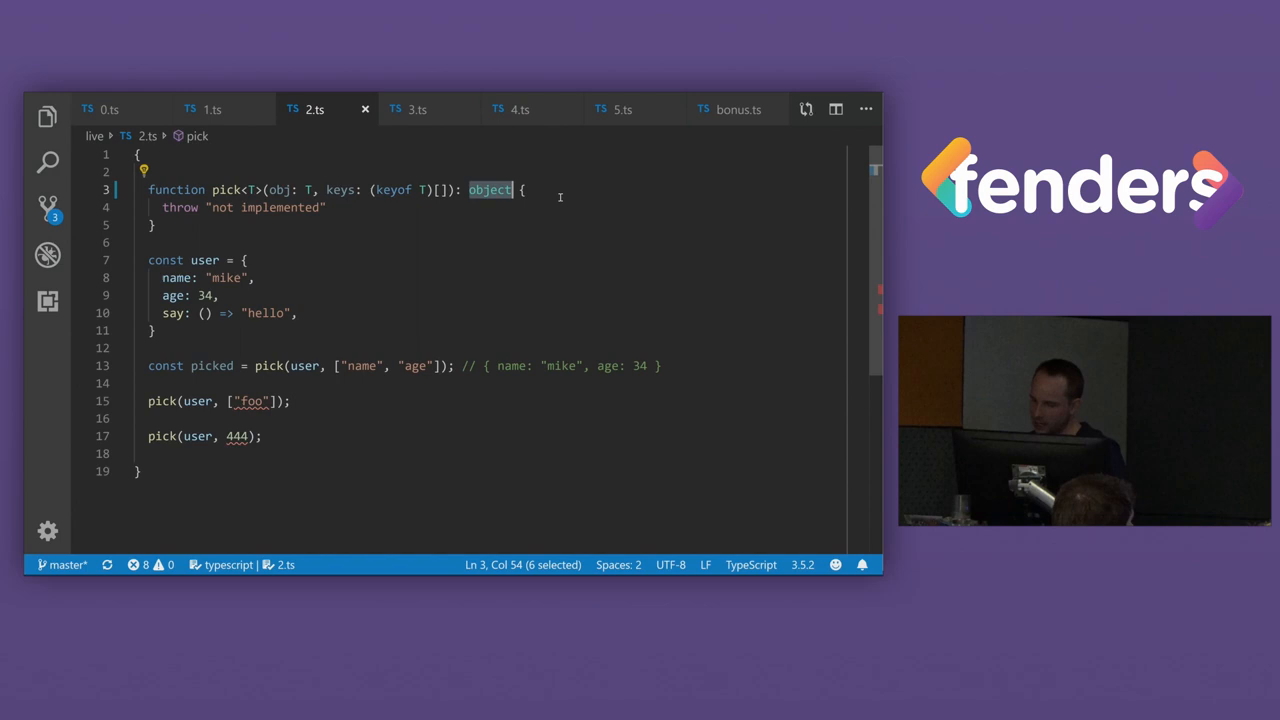
text(Pick<T>)
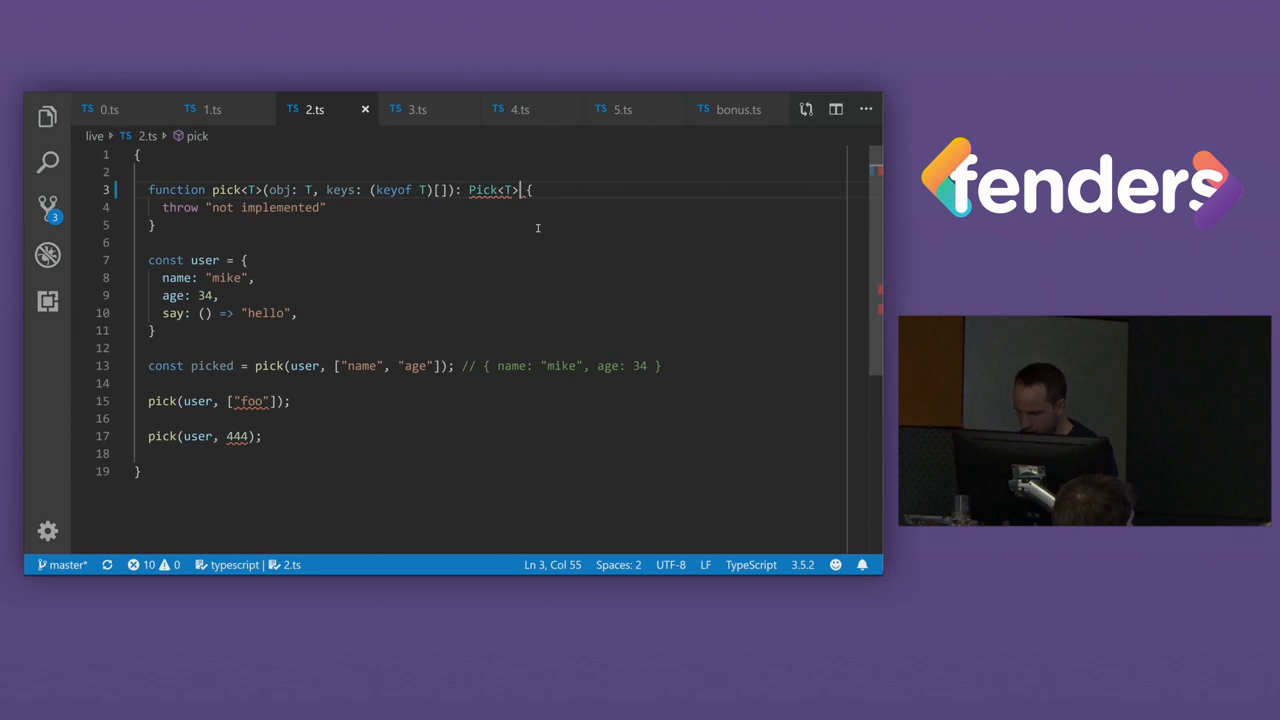
text(type Pick<T> = {)
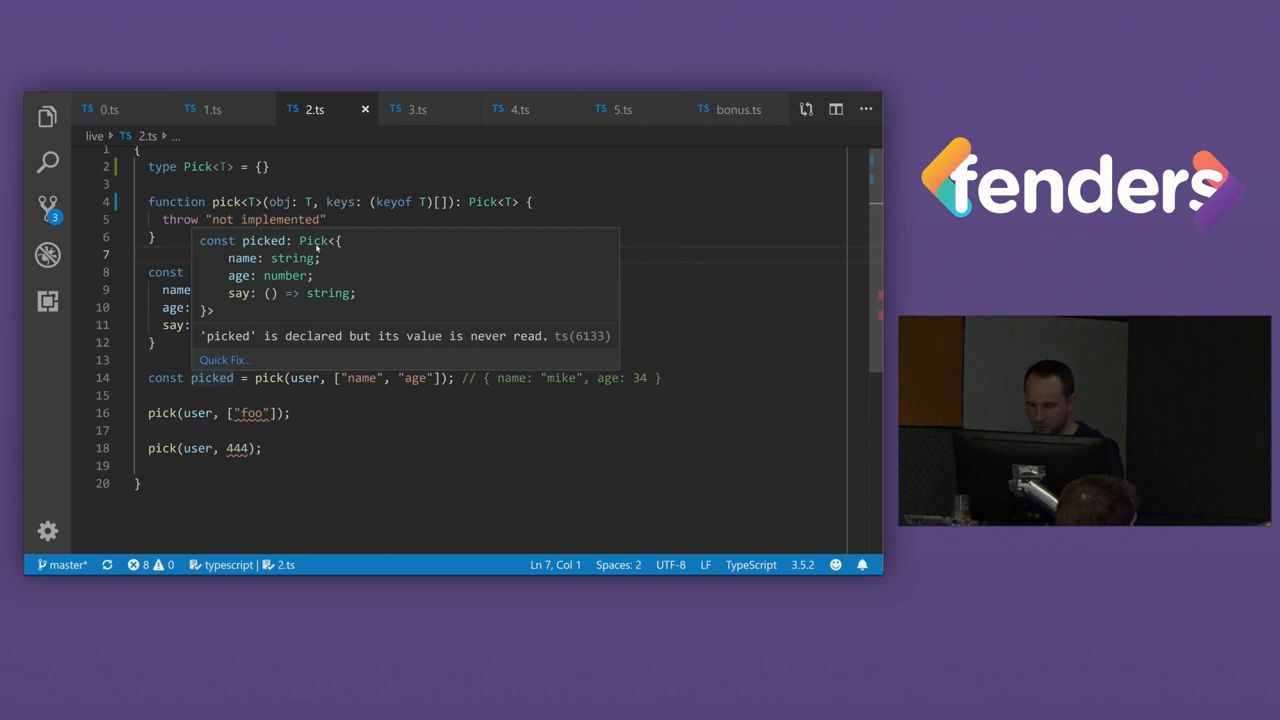
Declare type resolved = typeof picked below the picked call
text(type)
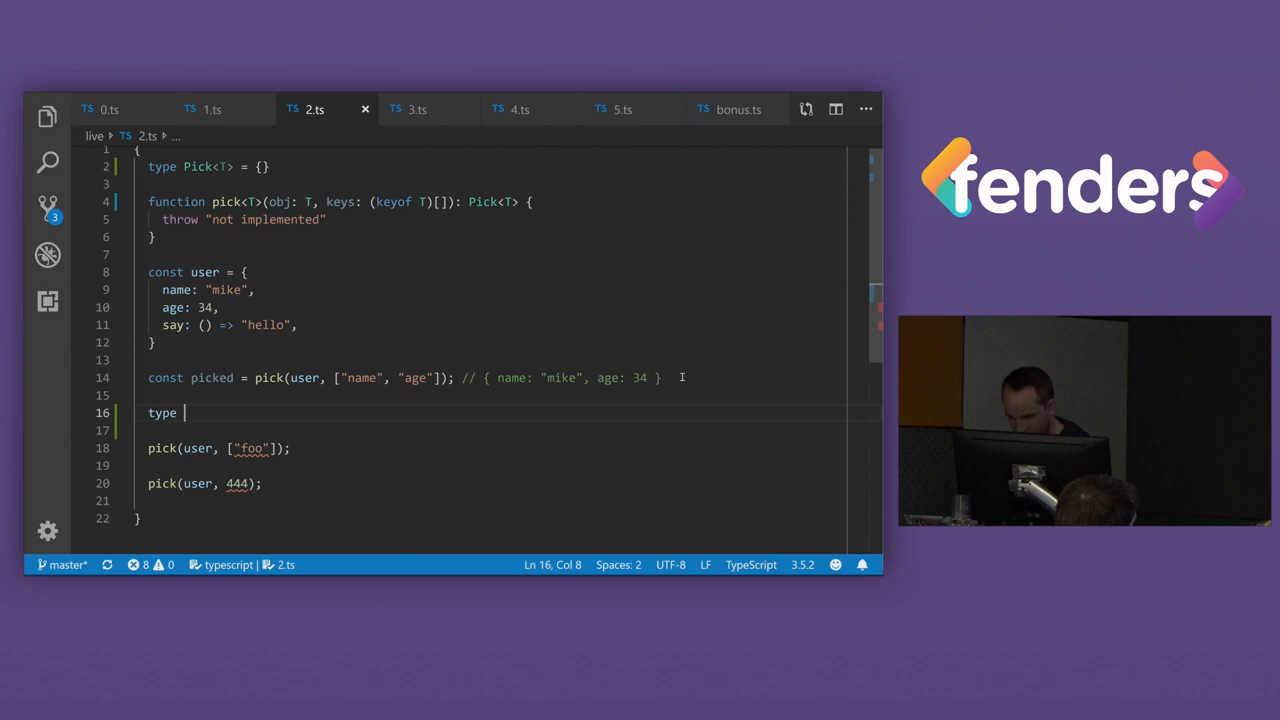
text(resolved = typeof picked;)
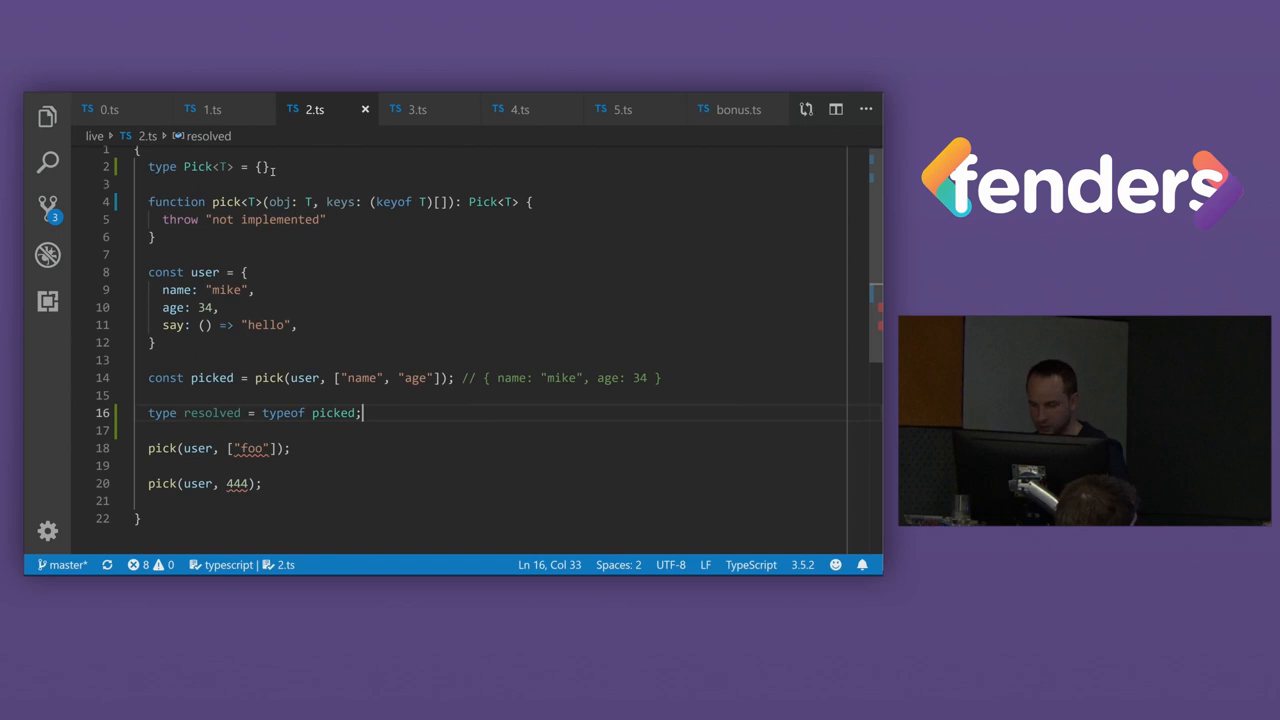
Replace Pick<T>'s empty body with the mapped type { [K in keyof T]: T[K] }
drag(486, 383, 620, 383)
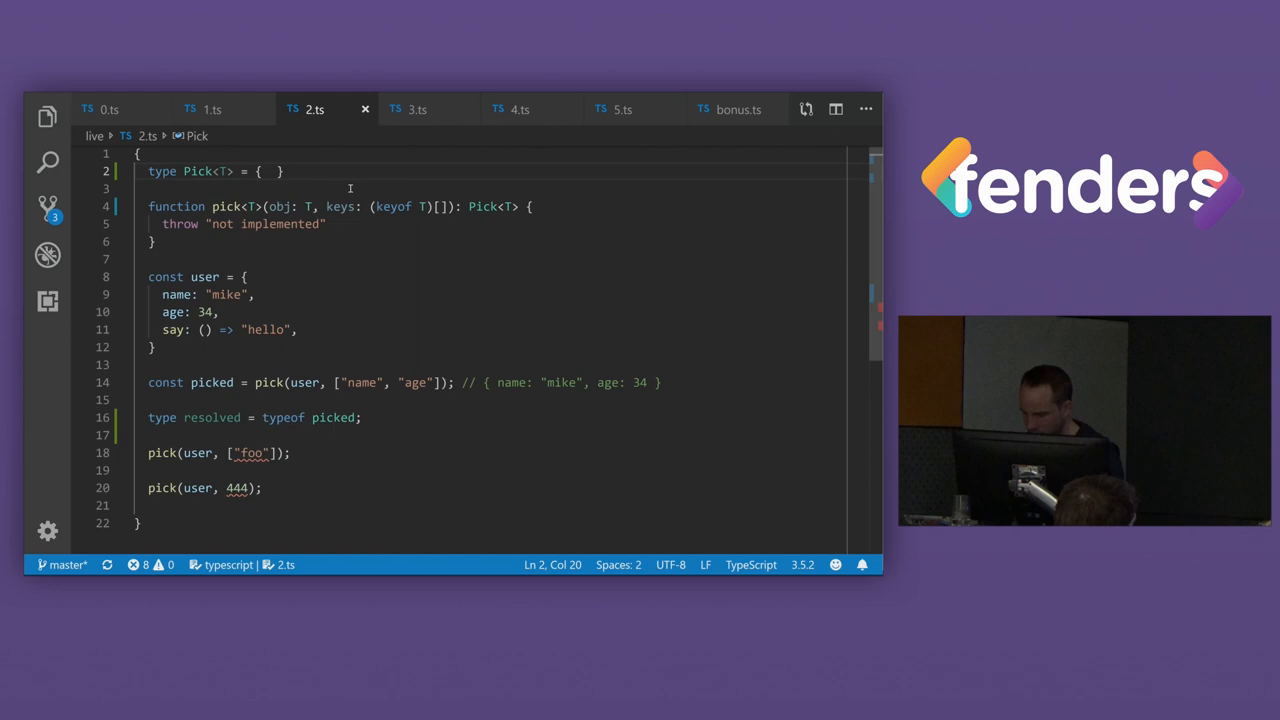
text([k)
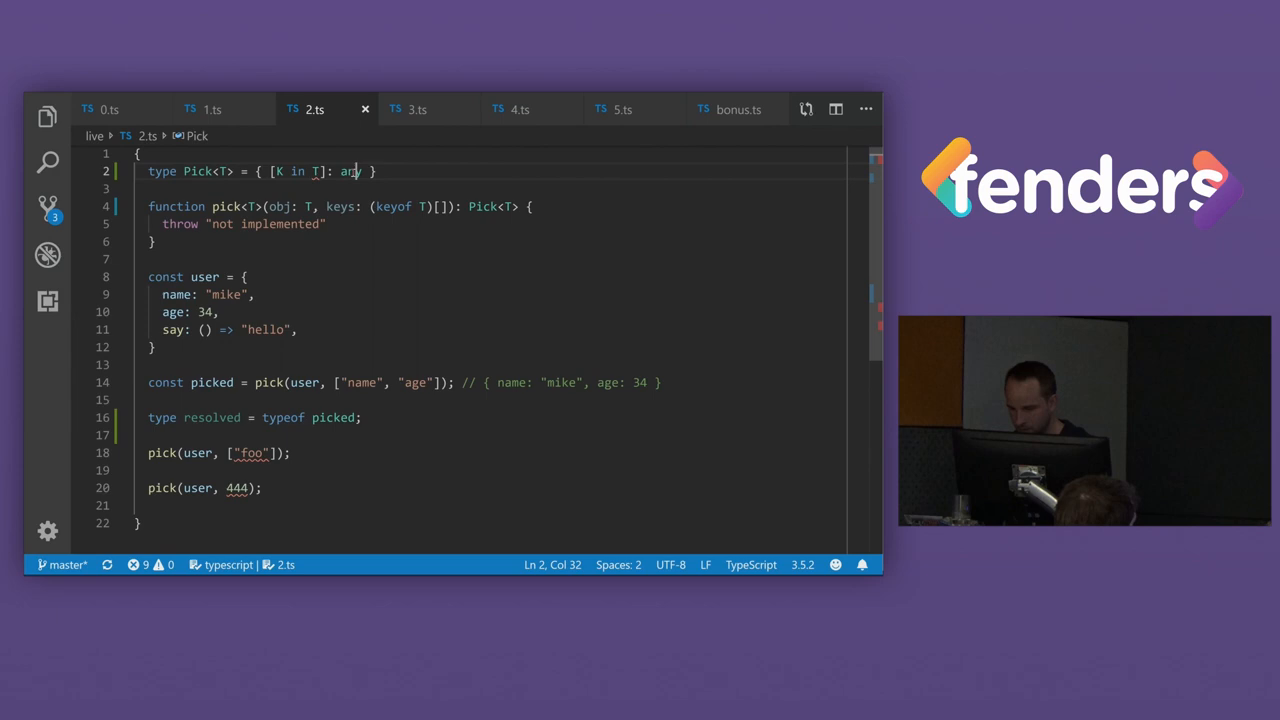
text(keyof)
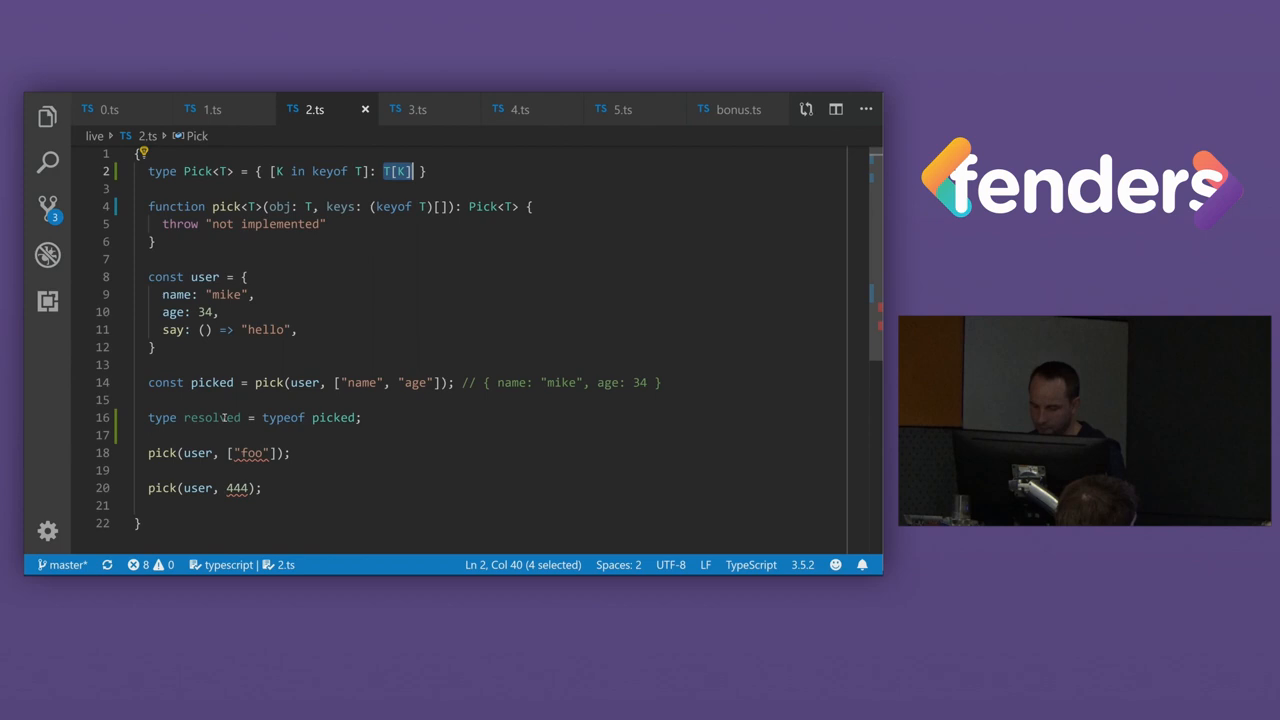
mouse_move(224, 417)
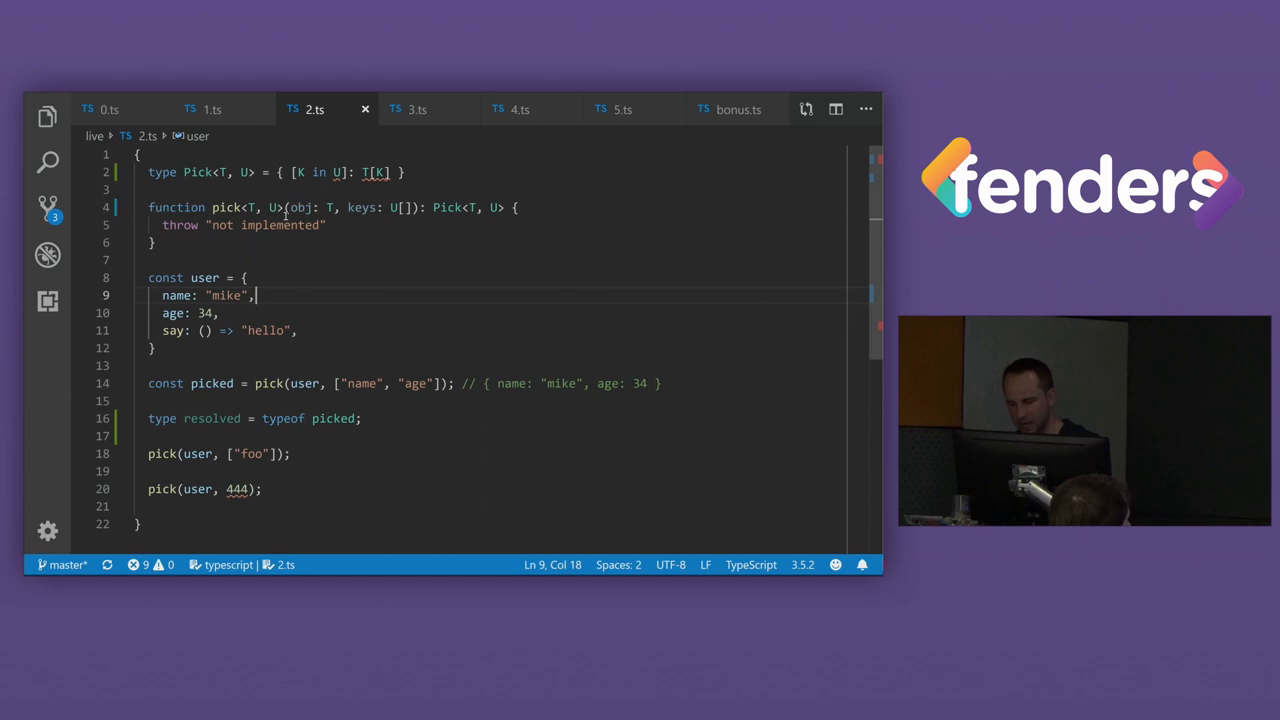
Add the U extends keyof T parameter to Pick and pick, then switch to 3.ts
text(extends keyof T)
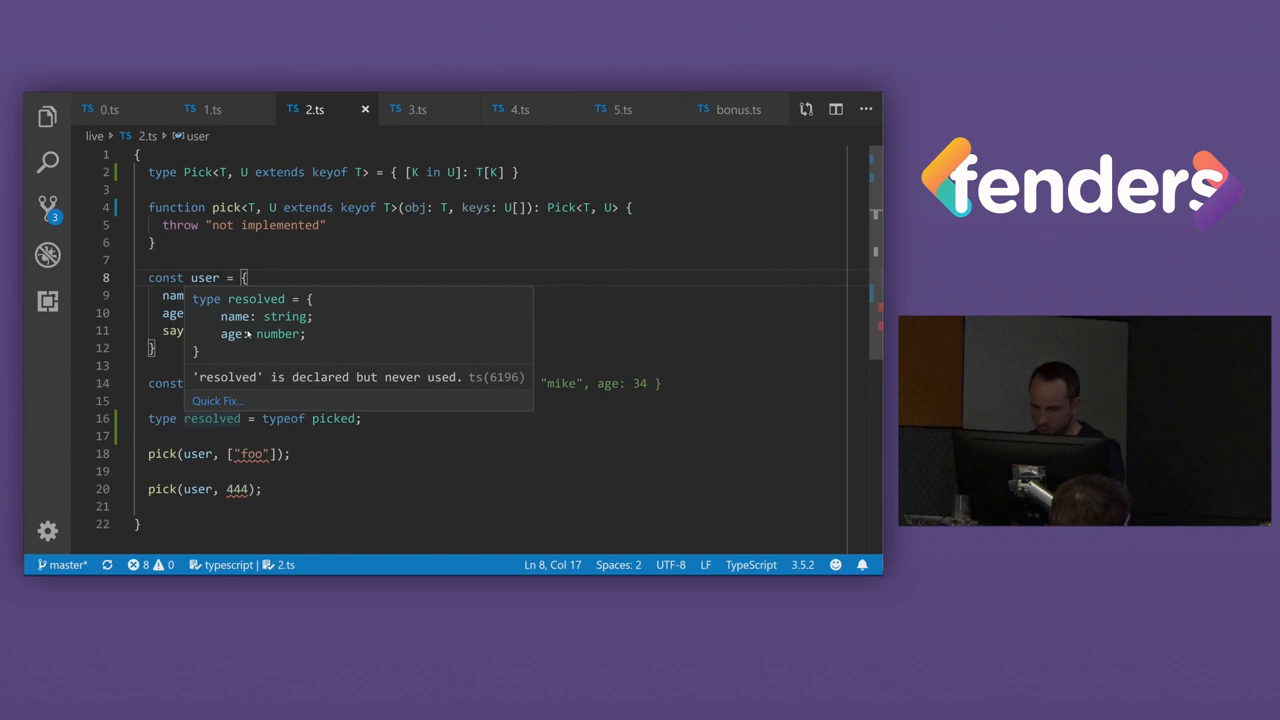
click(417, 109)
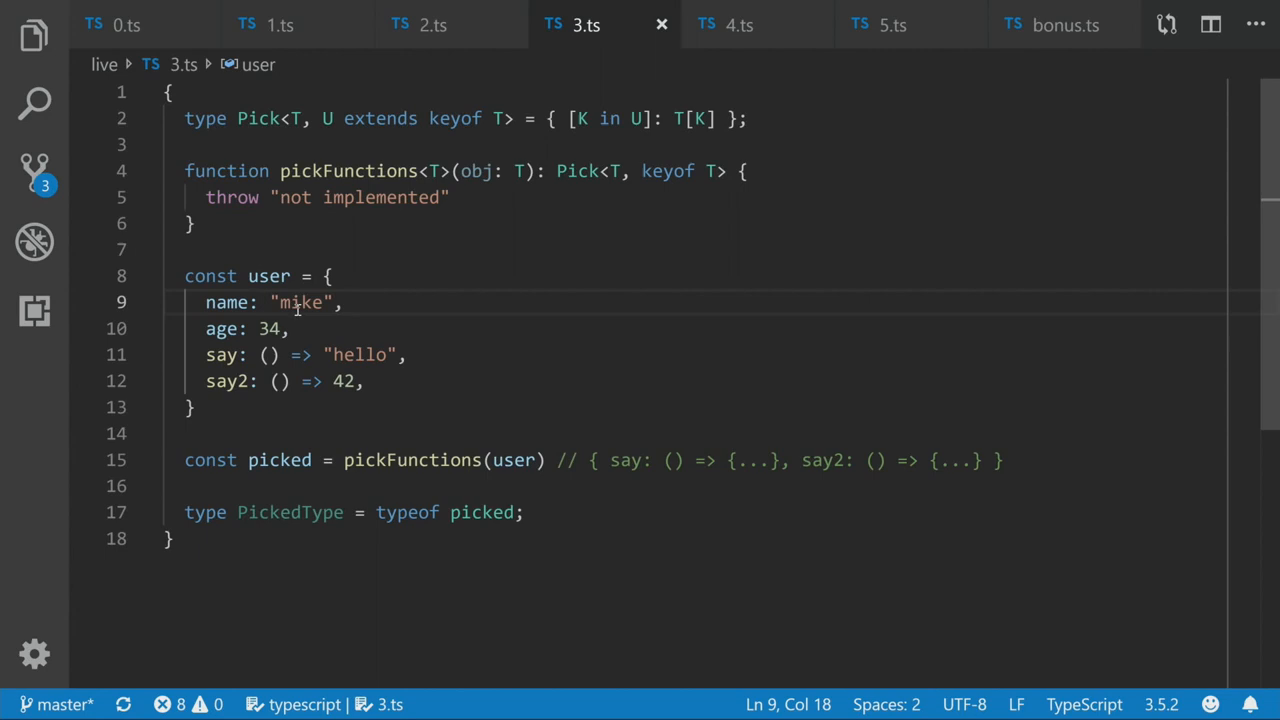
double_click(269, 275)
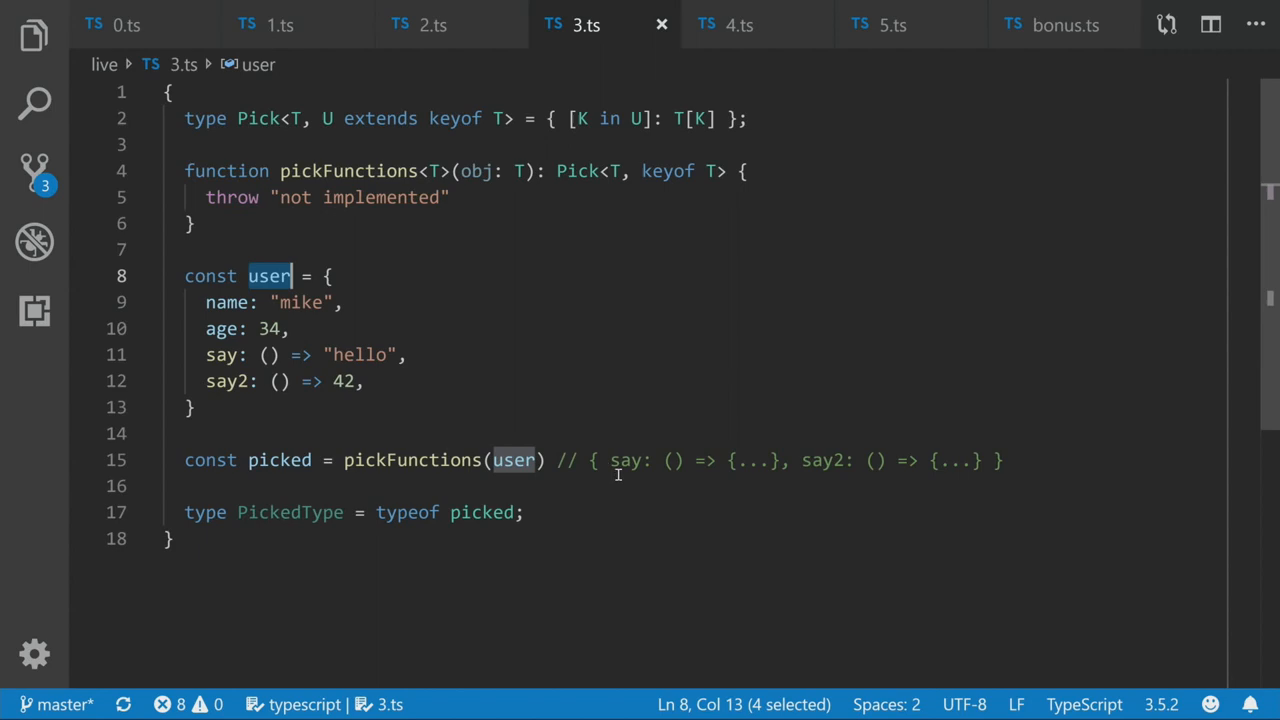
click(377, 512)
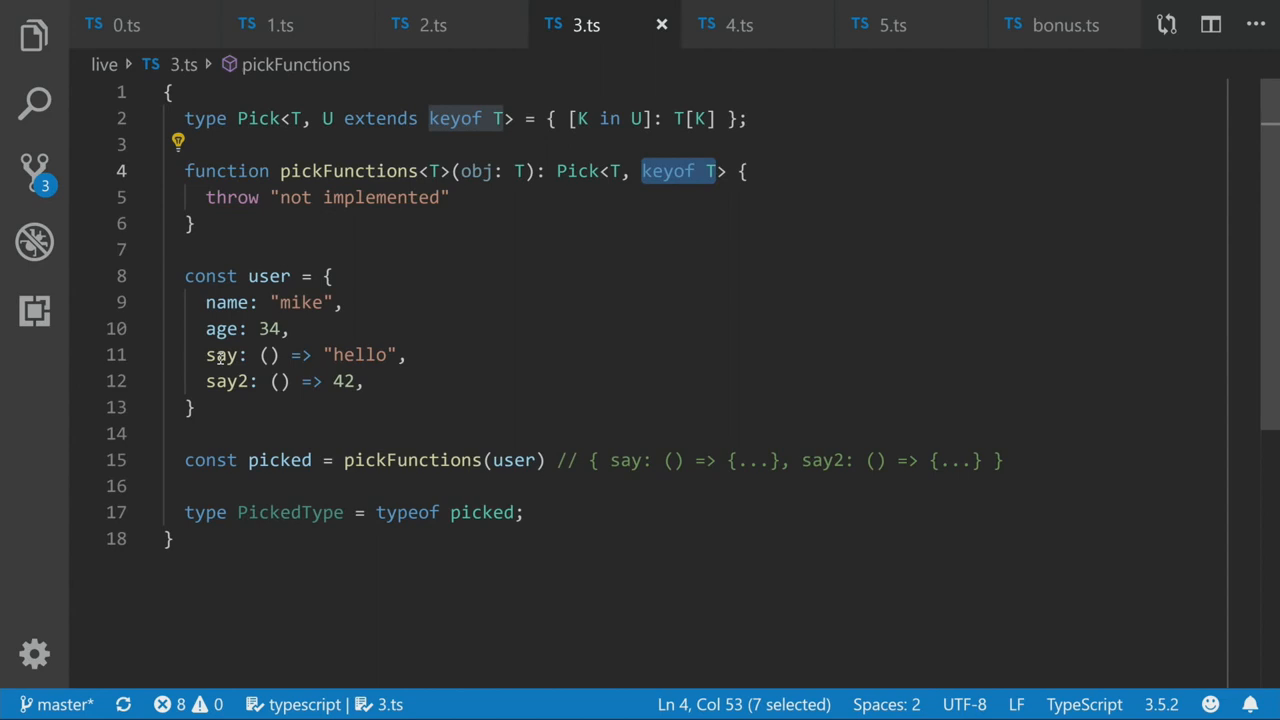
Return Pick<T, FunctionKeys<T>> from pickFunctions and start a FunctionKeys<T> type above Pick
text(FunctionKeys<T>)
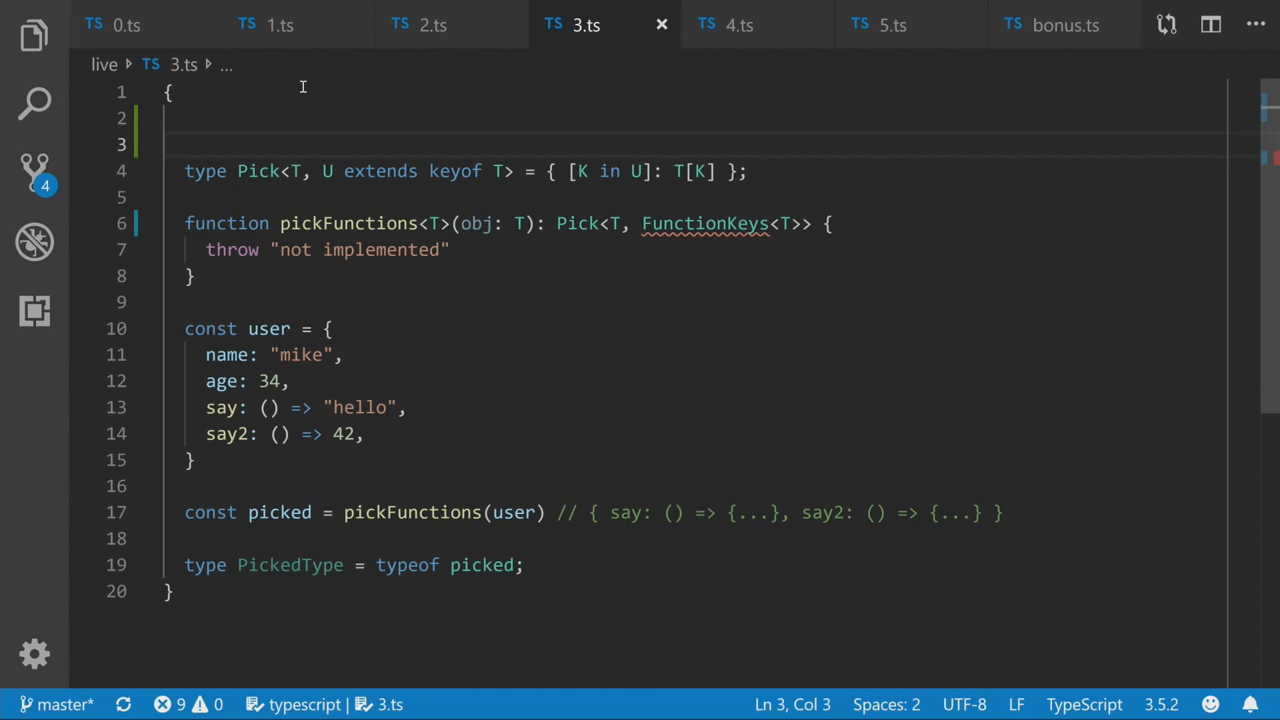
text(type FunctionKeys<T> = { [K in ])
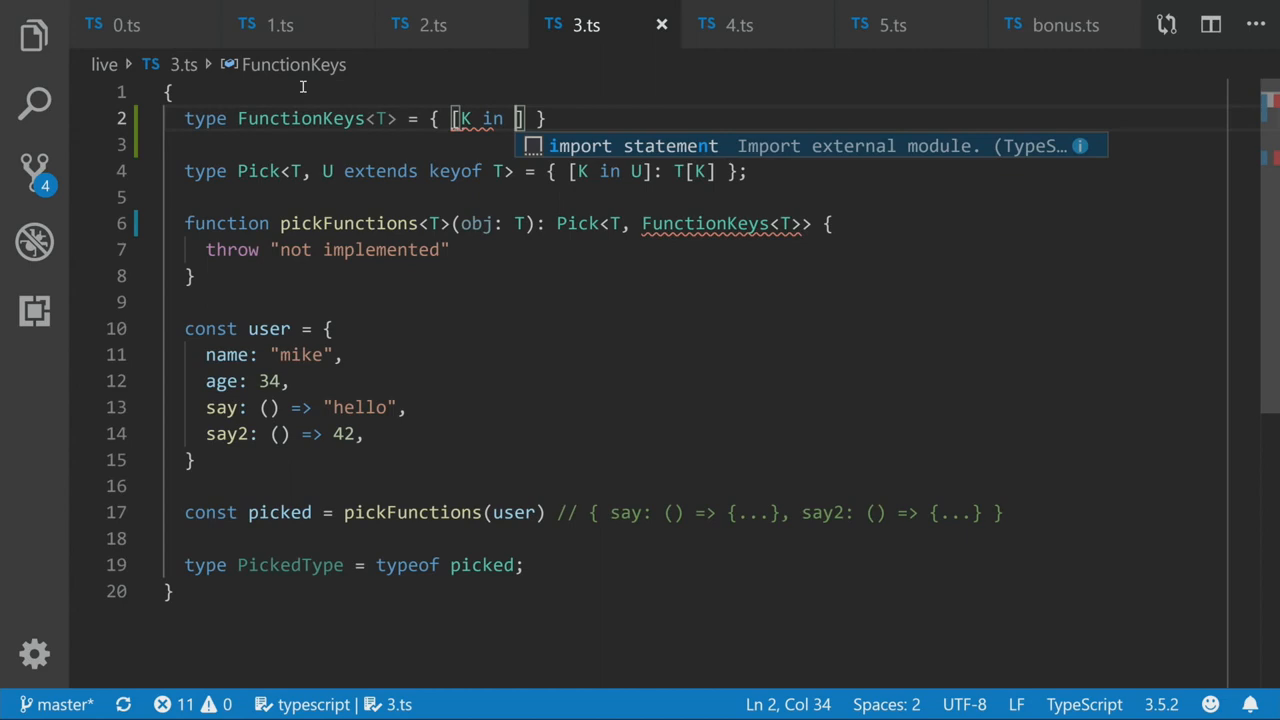
Complete FunctionKeys as { [K in keyof T]: T[K] extends Function ? K : never }[keyof T]
text(keyof T]: T[K)
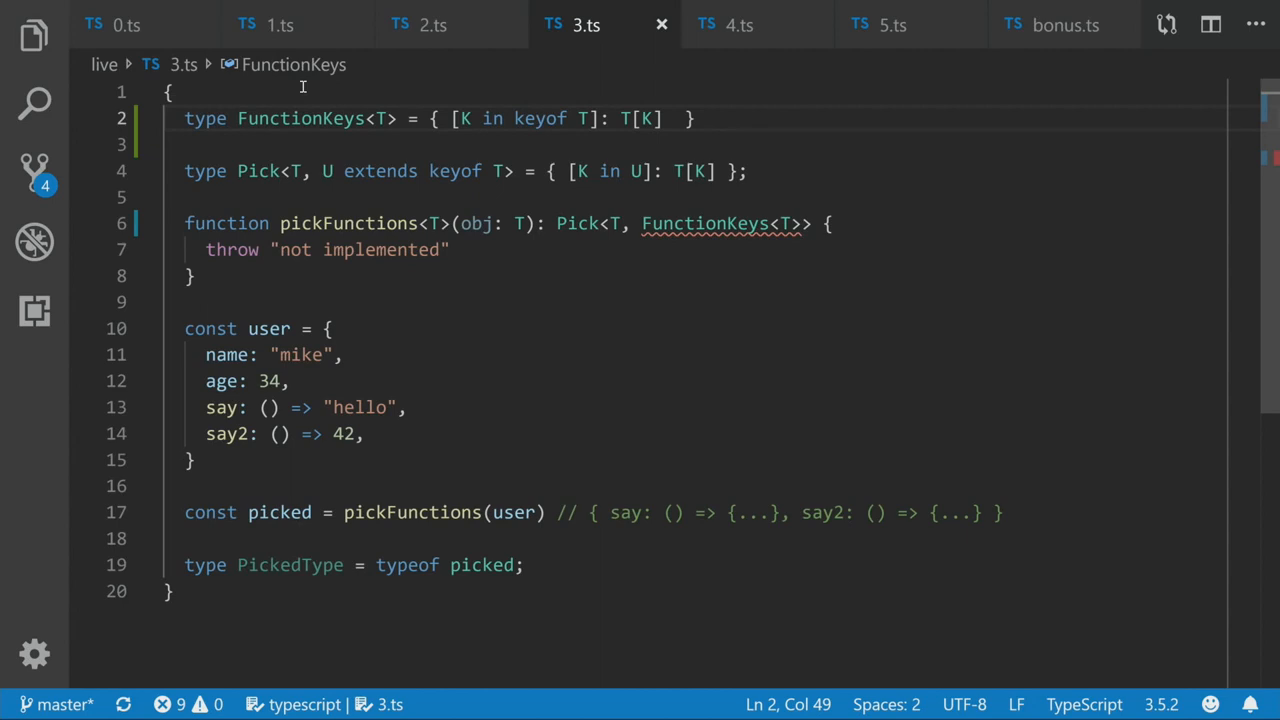
text(extends Function ? K : never)
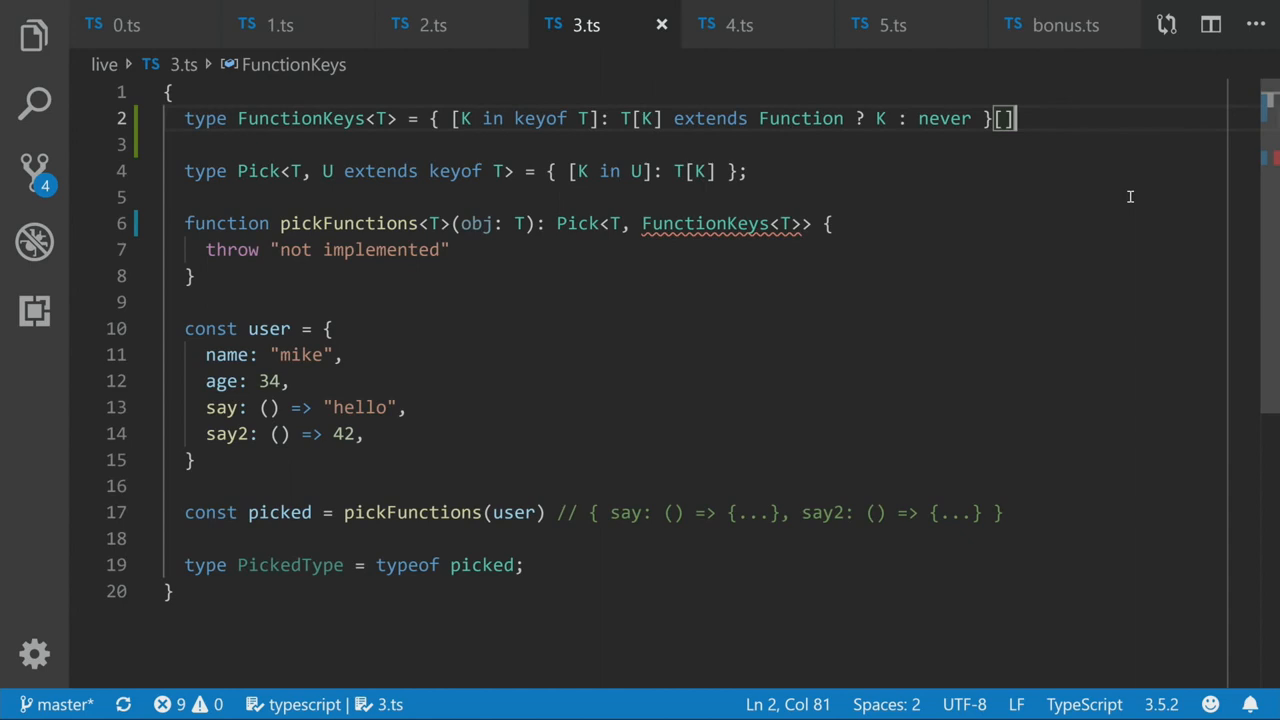
text(ky)
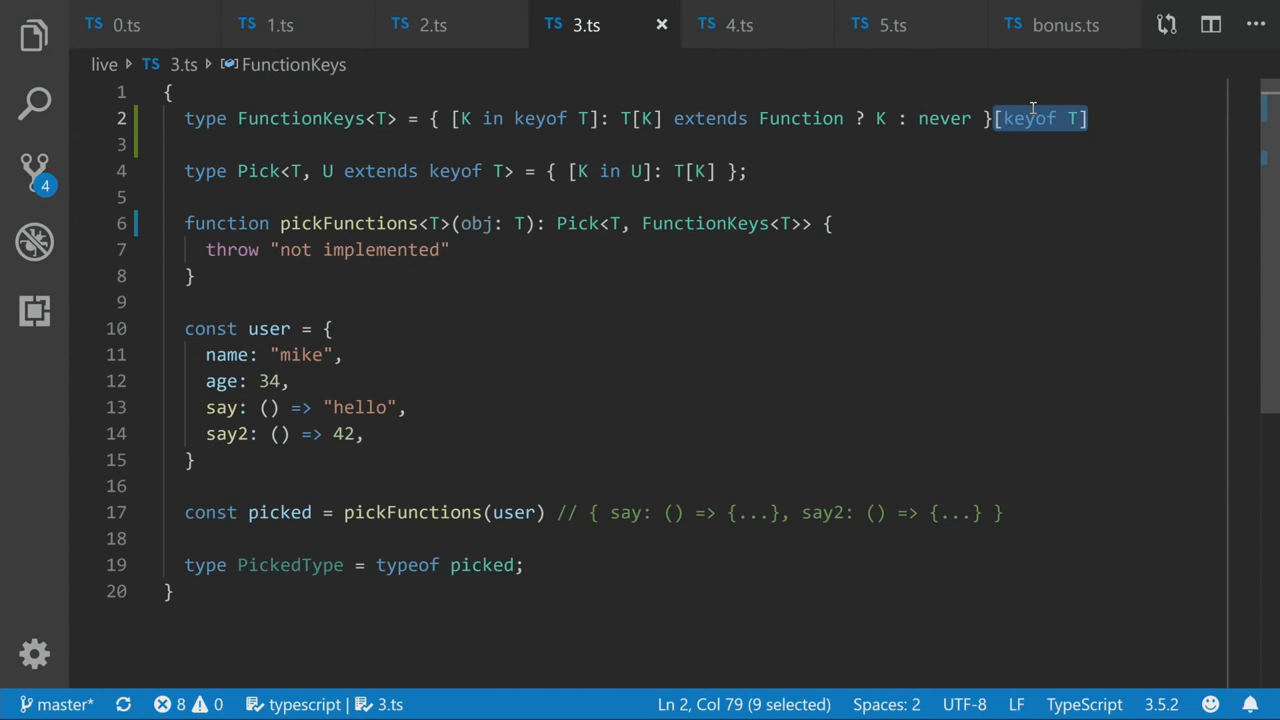
mouse_move(388, 113)
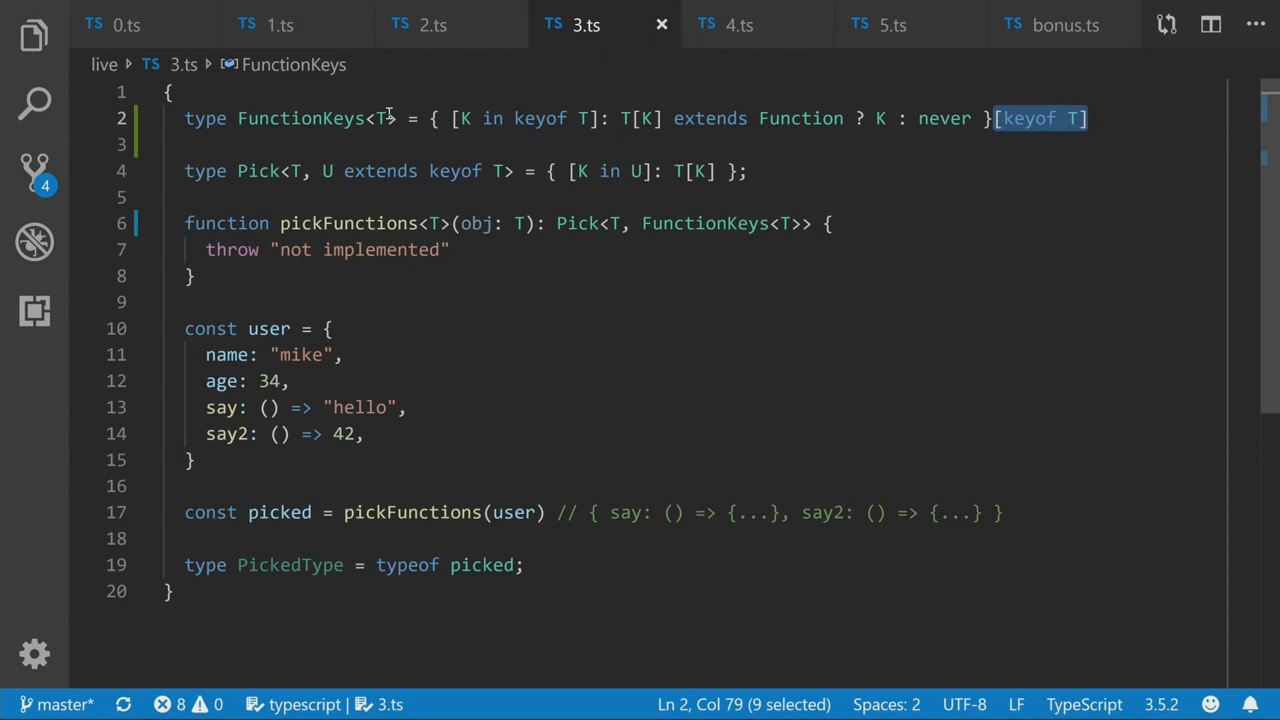
mouse_move(290, 565)
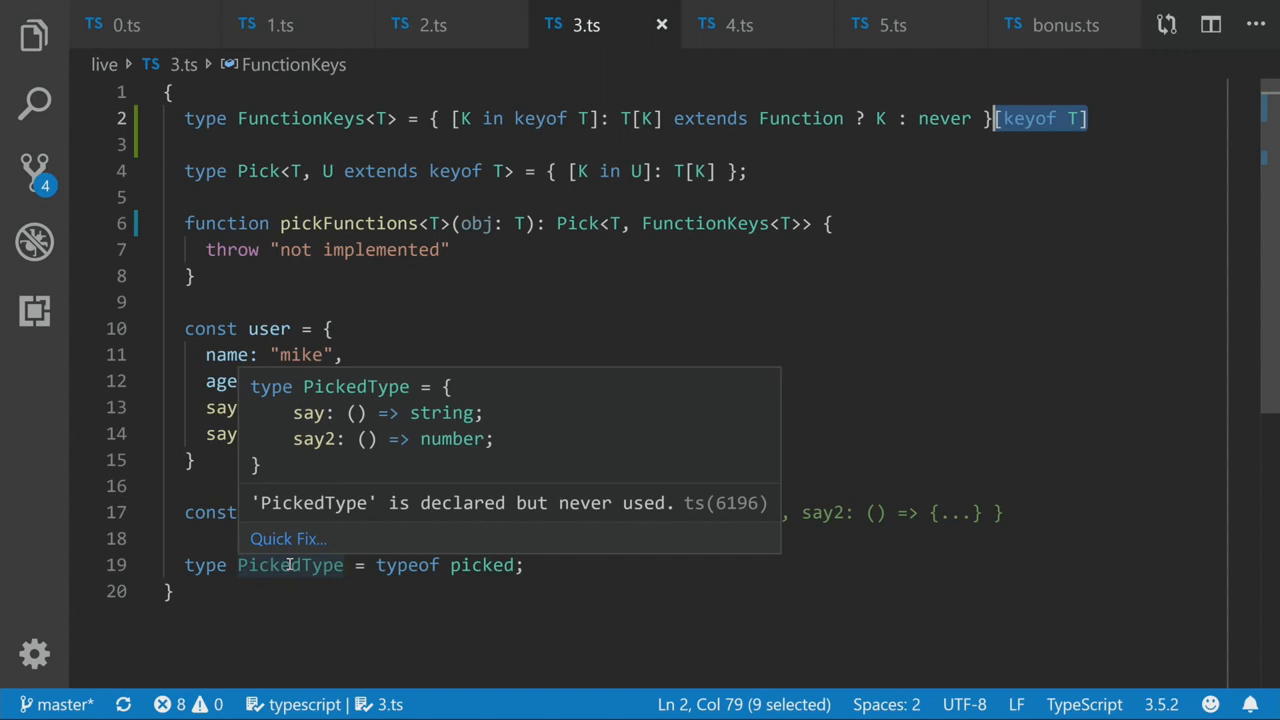
mouse_move(825, 50)
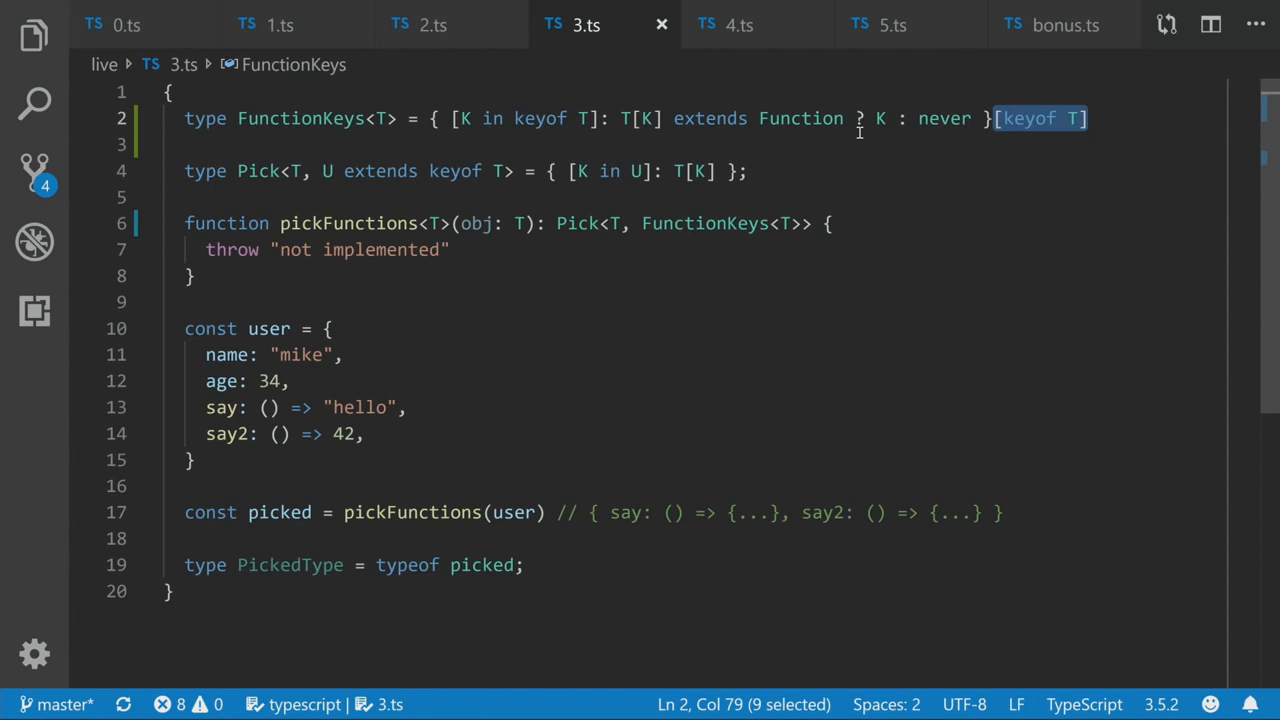
Check that PickedType holds only say and say2, then open 4.ts
click(738, 24)
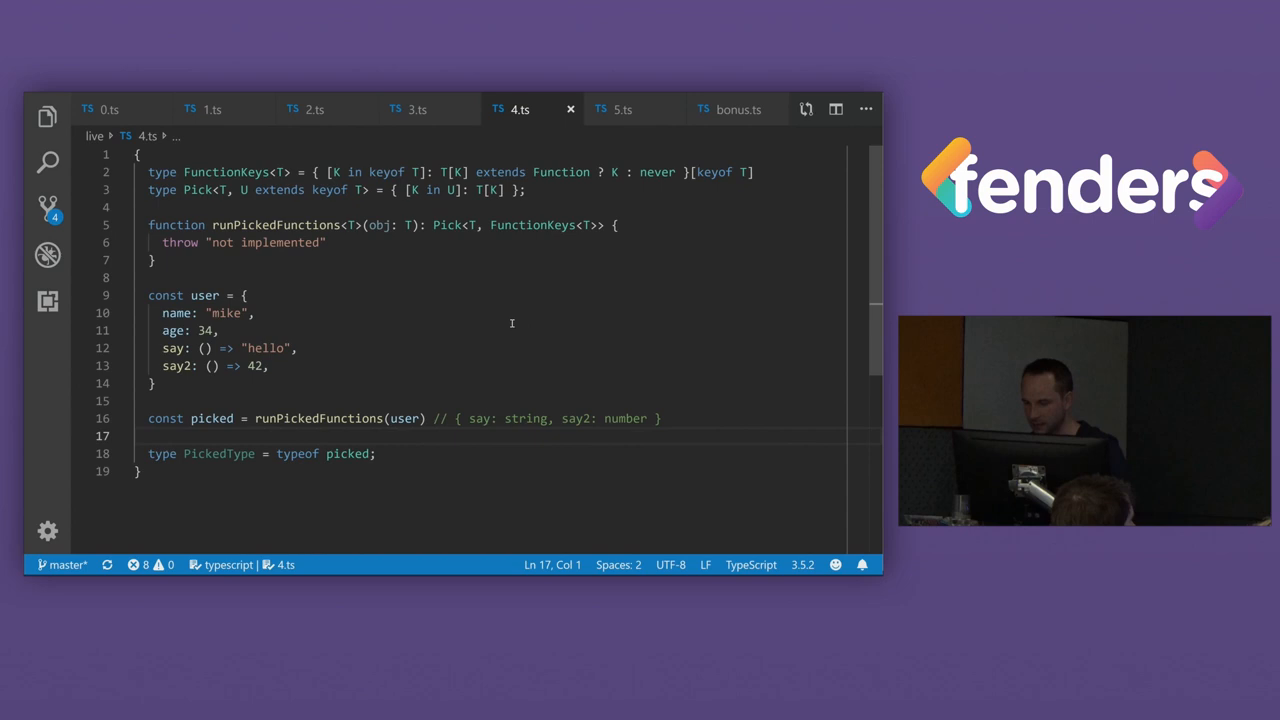
mouse_move(377, 279)
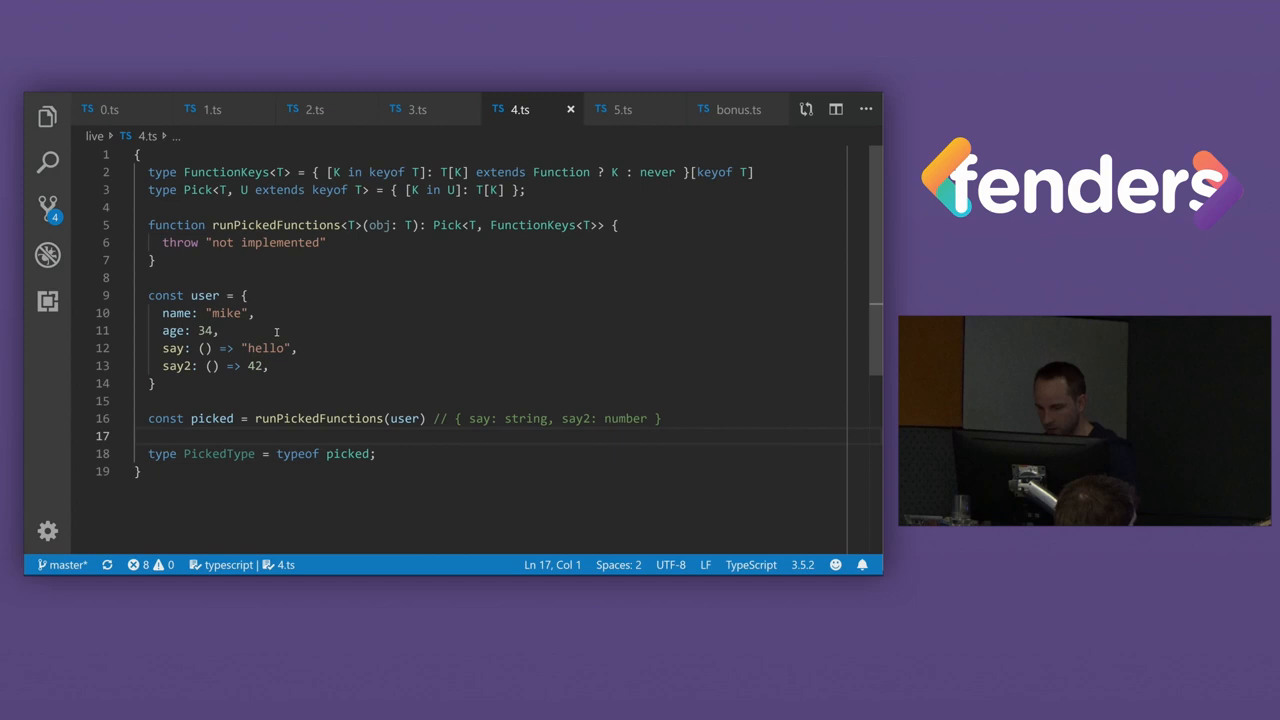
click(257, 365)
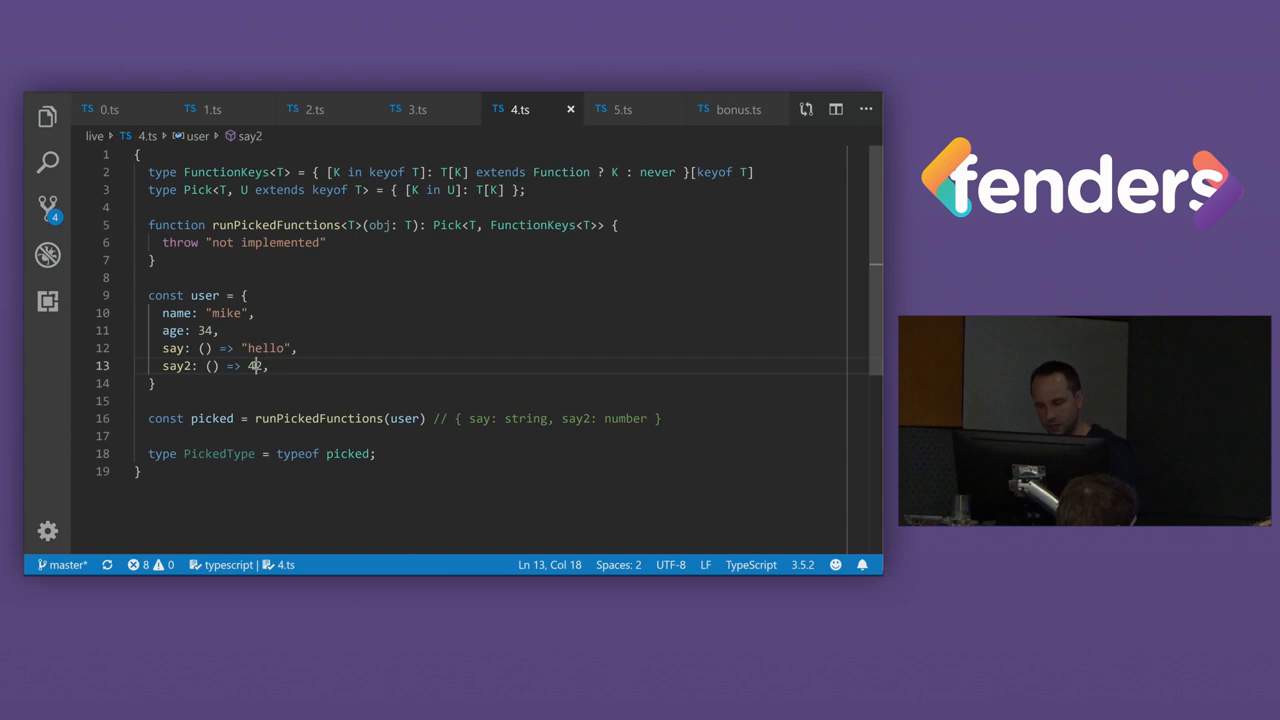
double_click(264, 348)
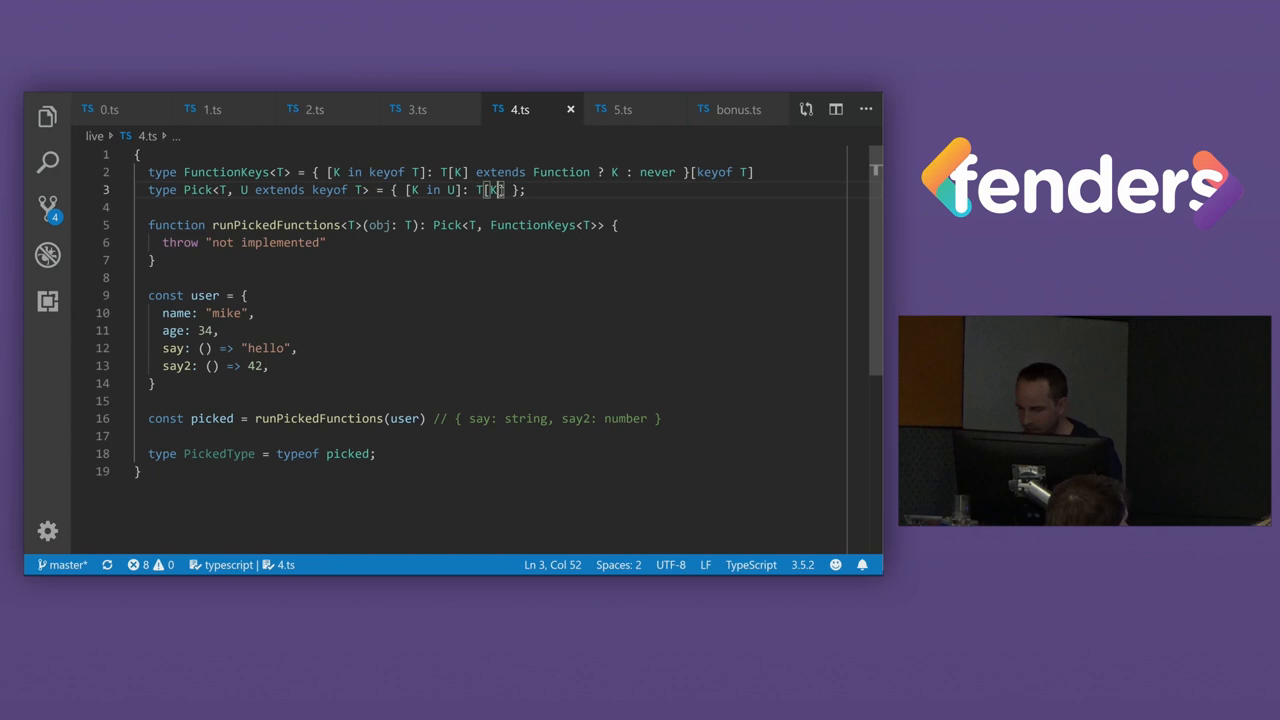
text(extends ()=)
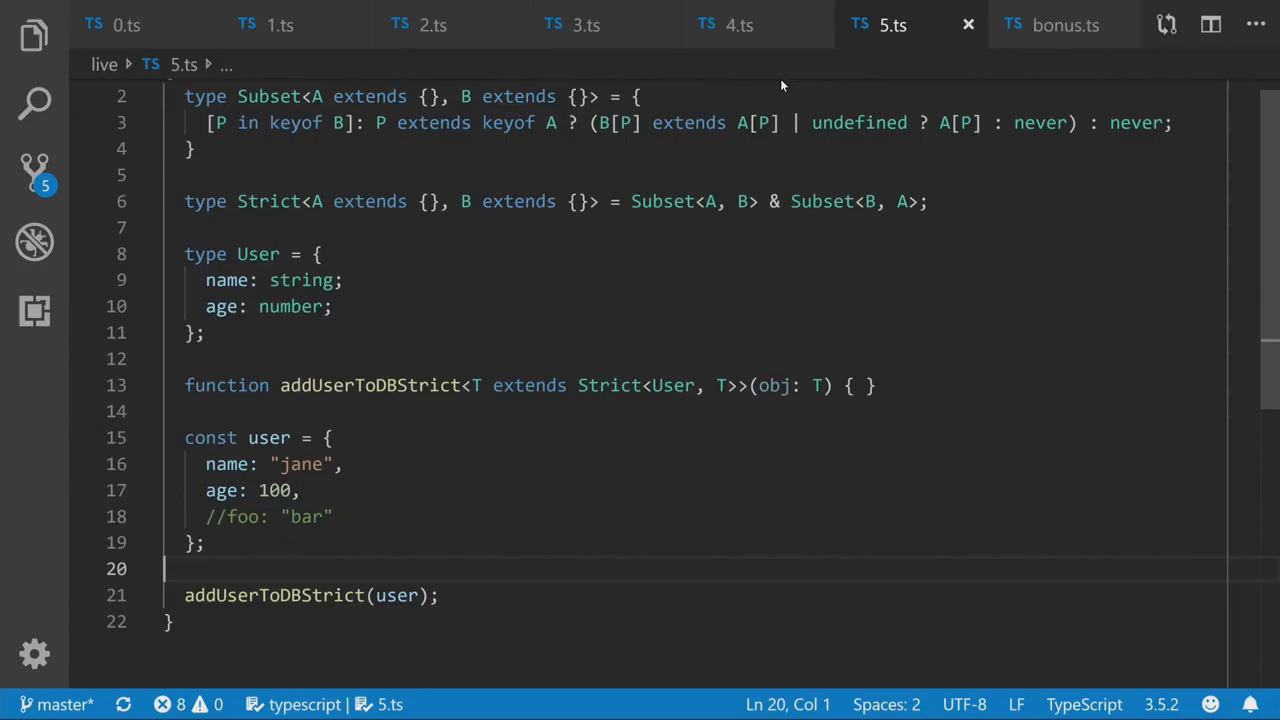
scroll(up, 3)
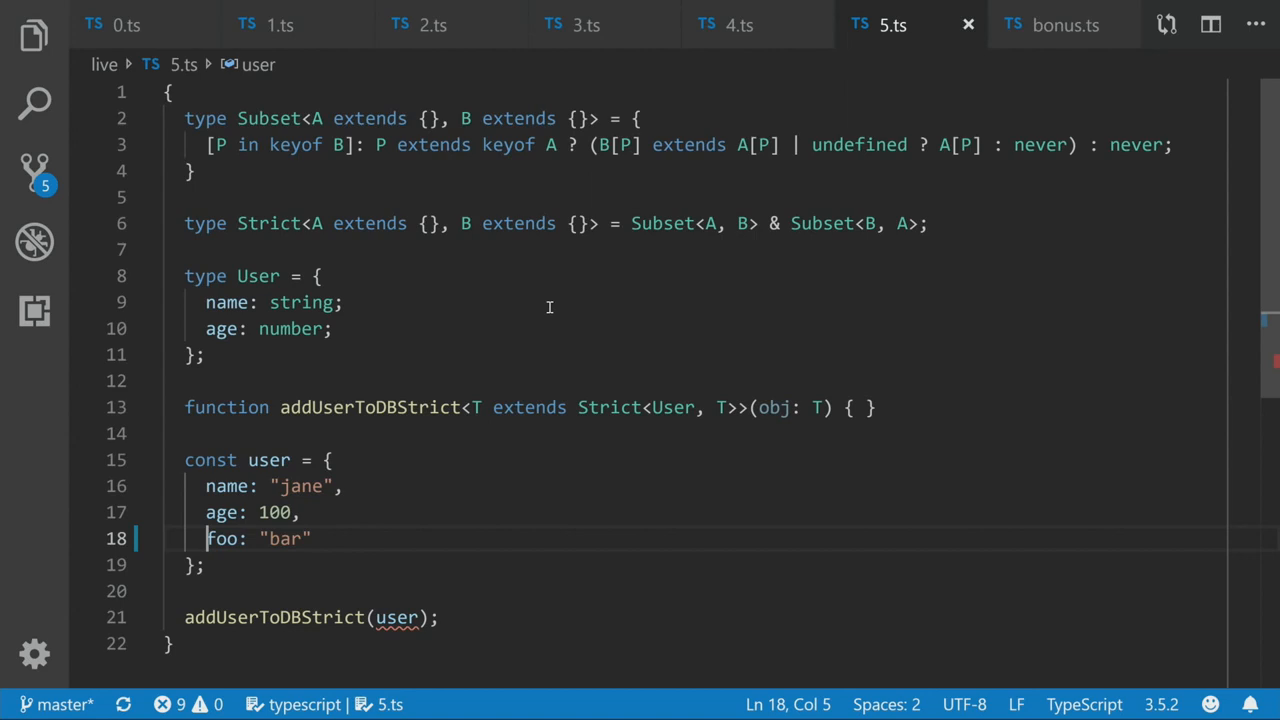
text(//)
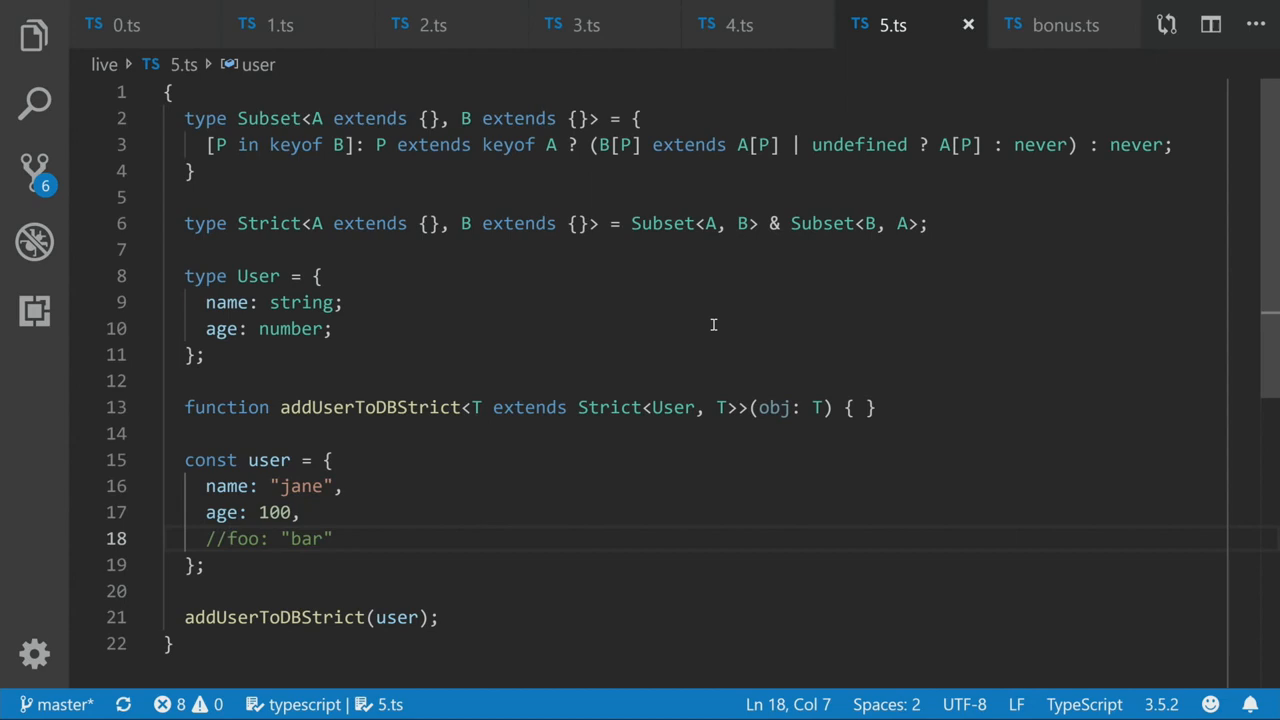
click(1063, 25)
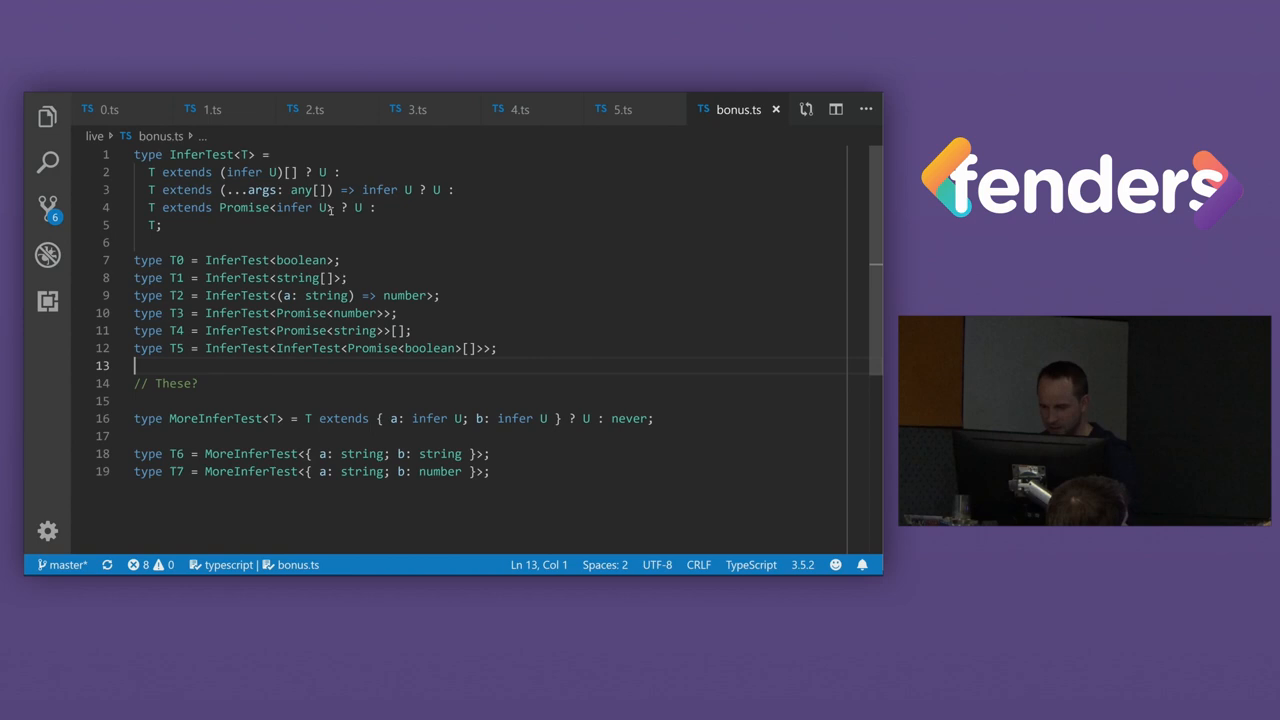
mouse_move(177, 260)
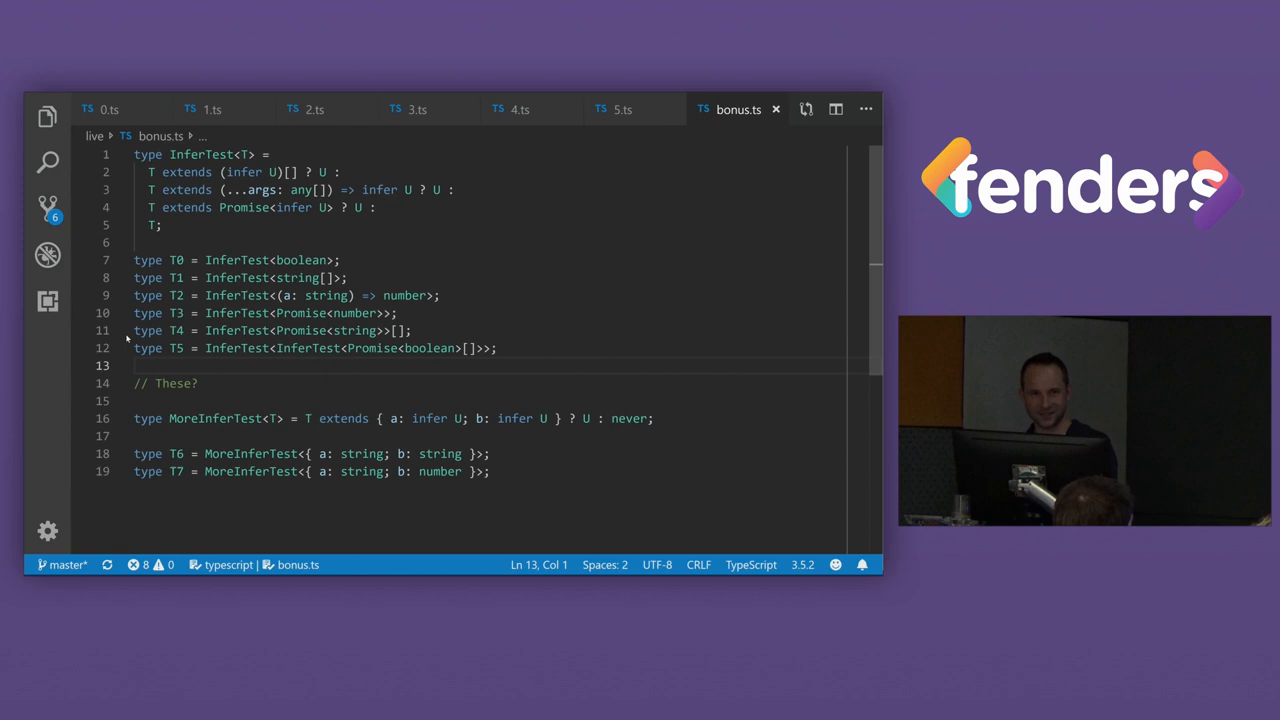
mouse_move(178, 330)
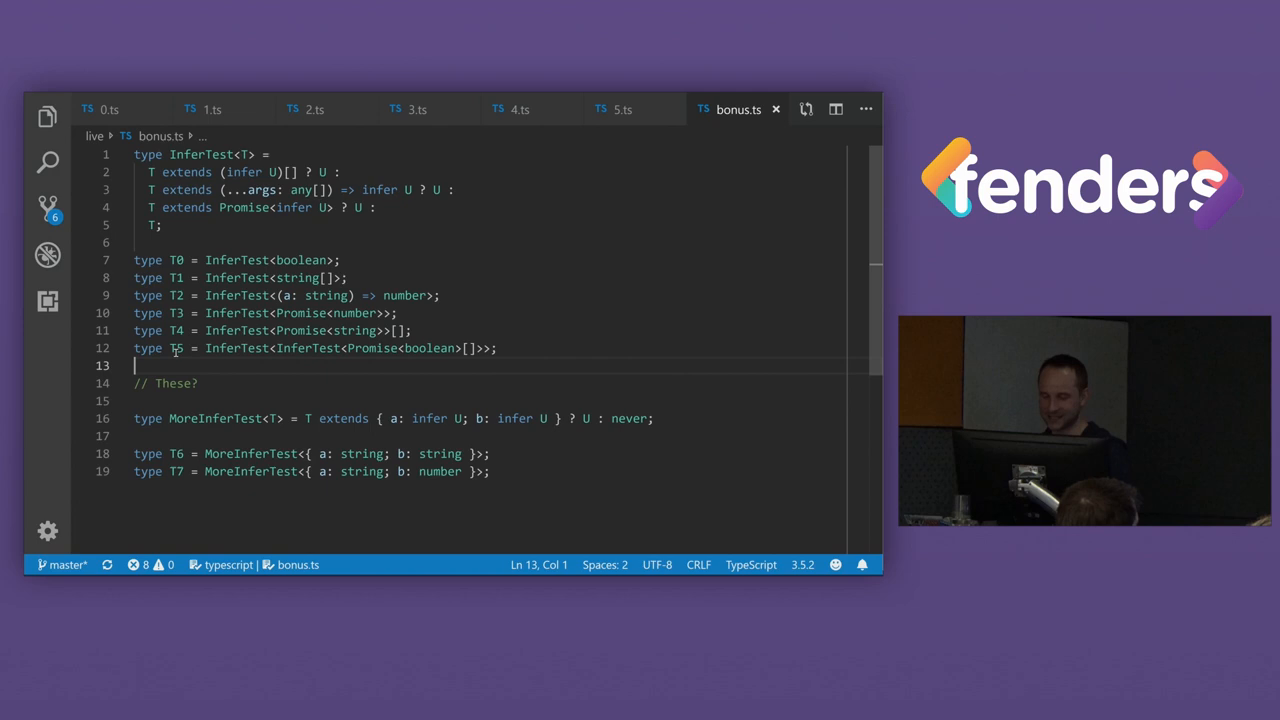
mouse_move(128, 445)
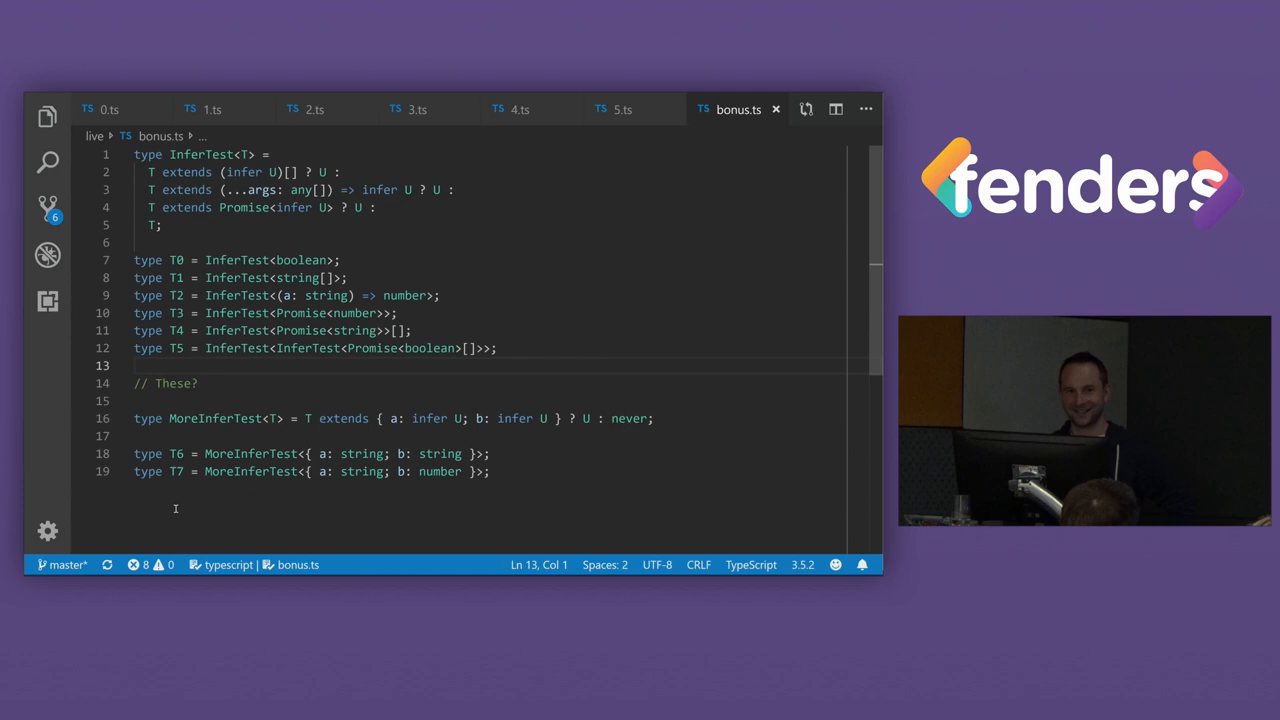
click(135, 365)
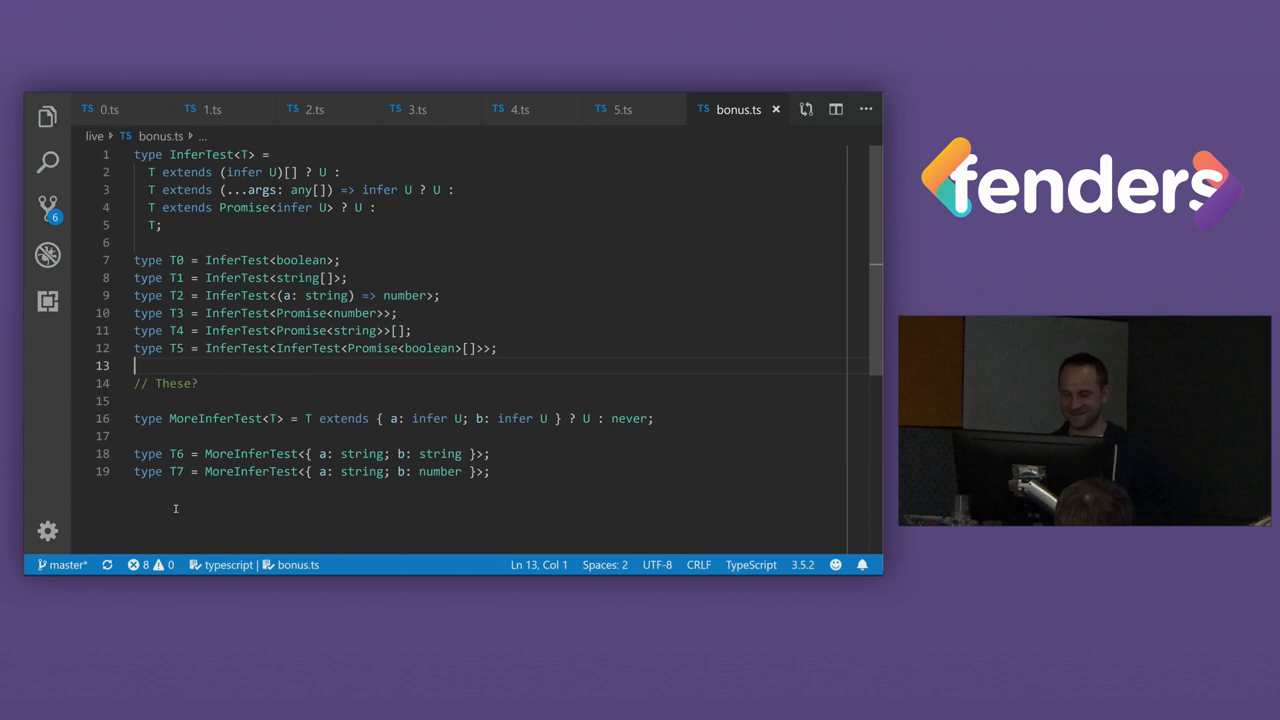